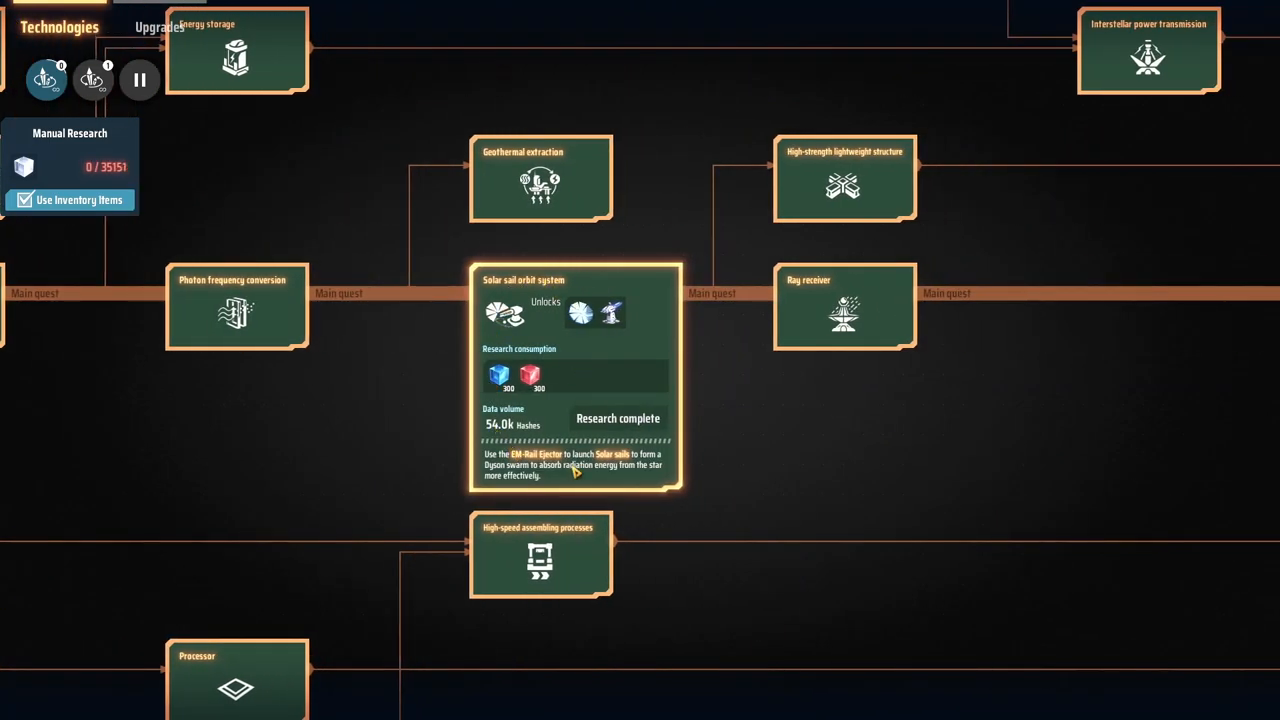
mouse_move(612, 312)
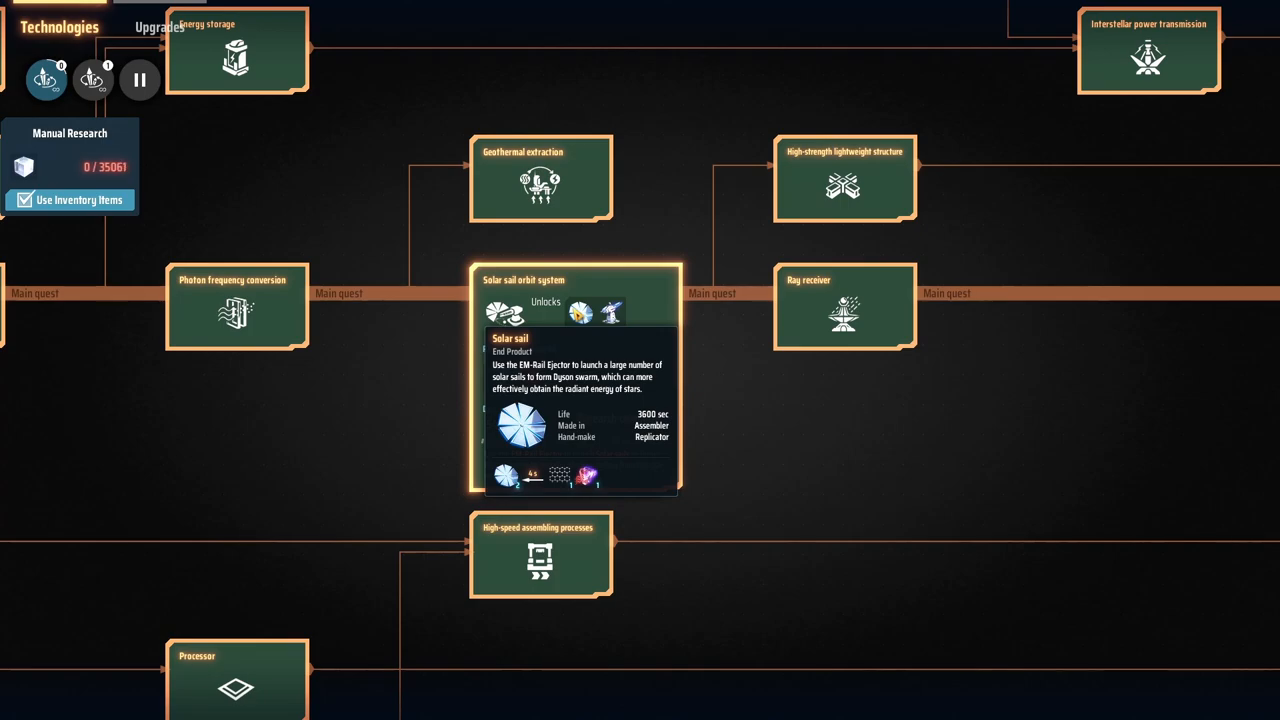
mouse_move(612, 312)
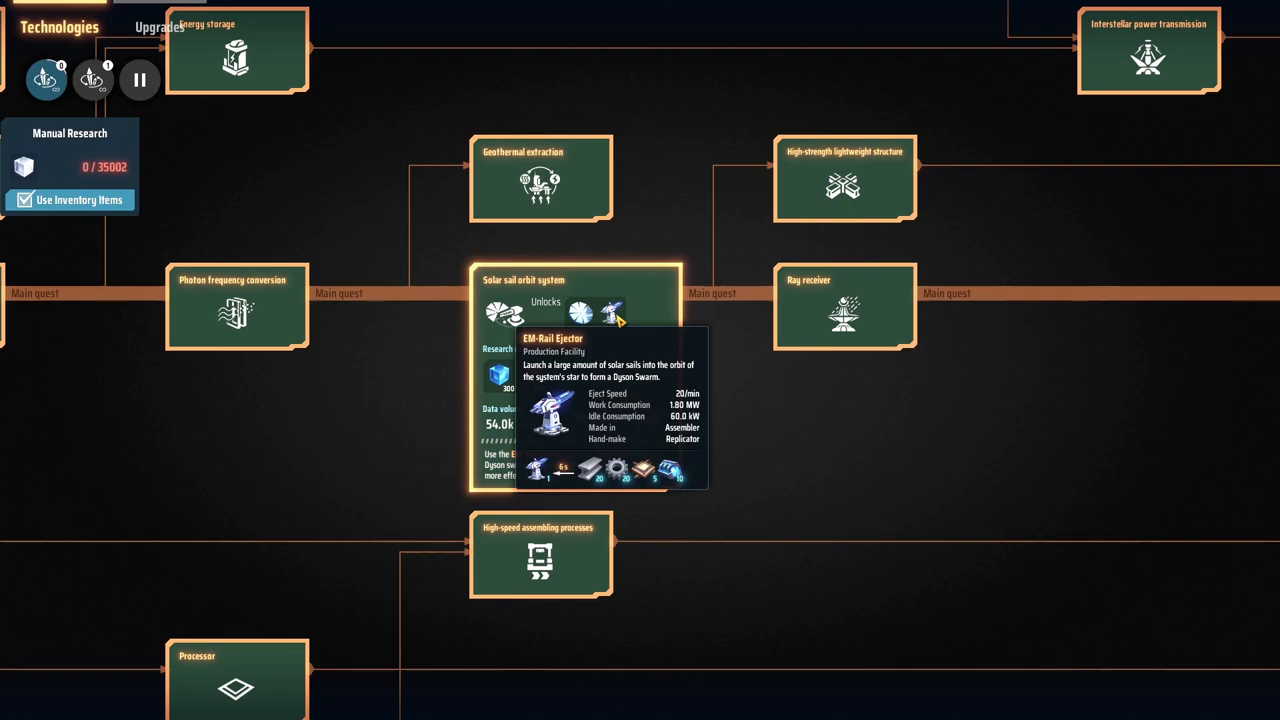
mouse_move(860, 318)
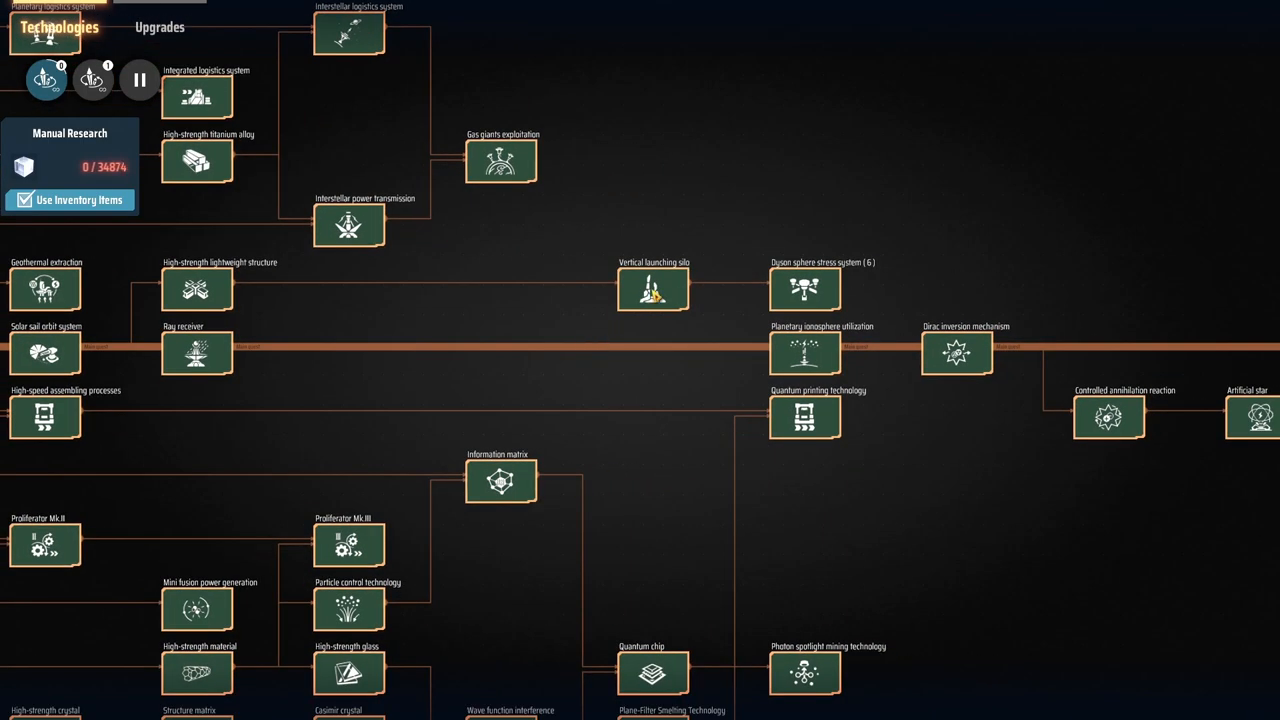
- View the completed Dyson sphere stress system Lv6 technology details
click(652, 288)
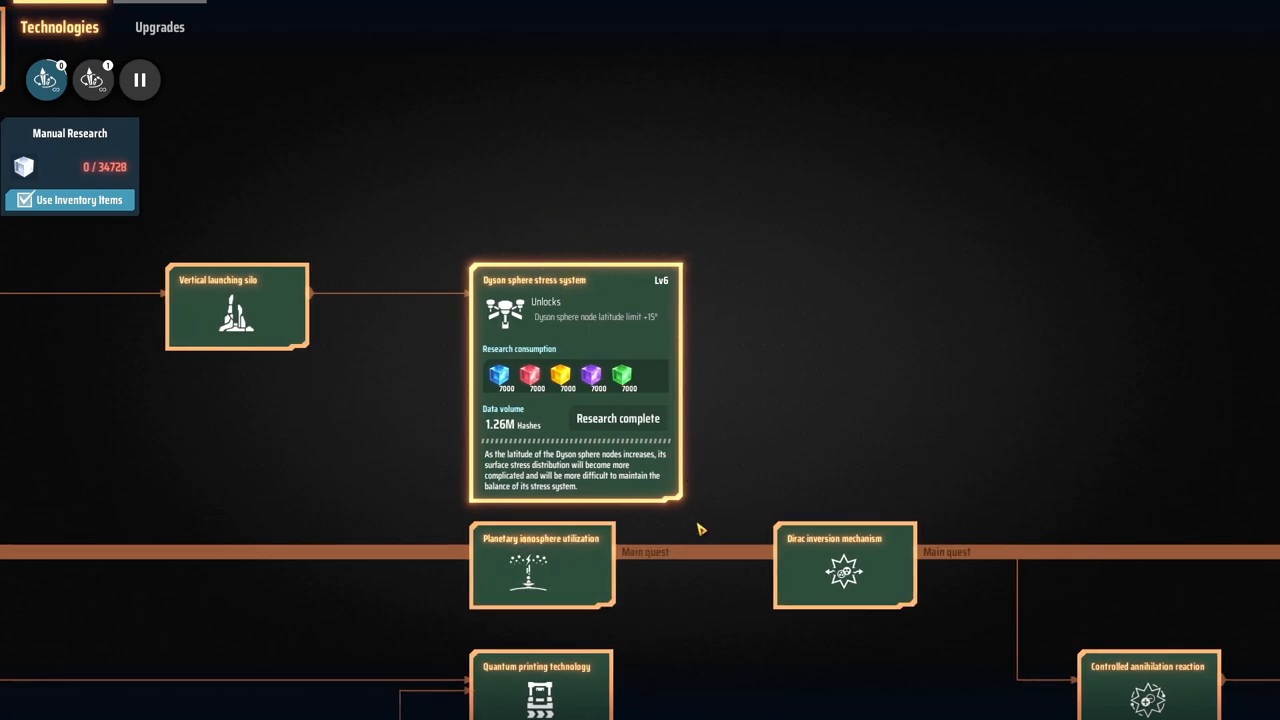
mouse_move(730, 368)
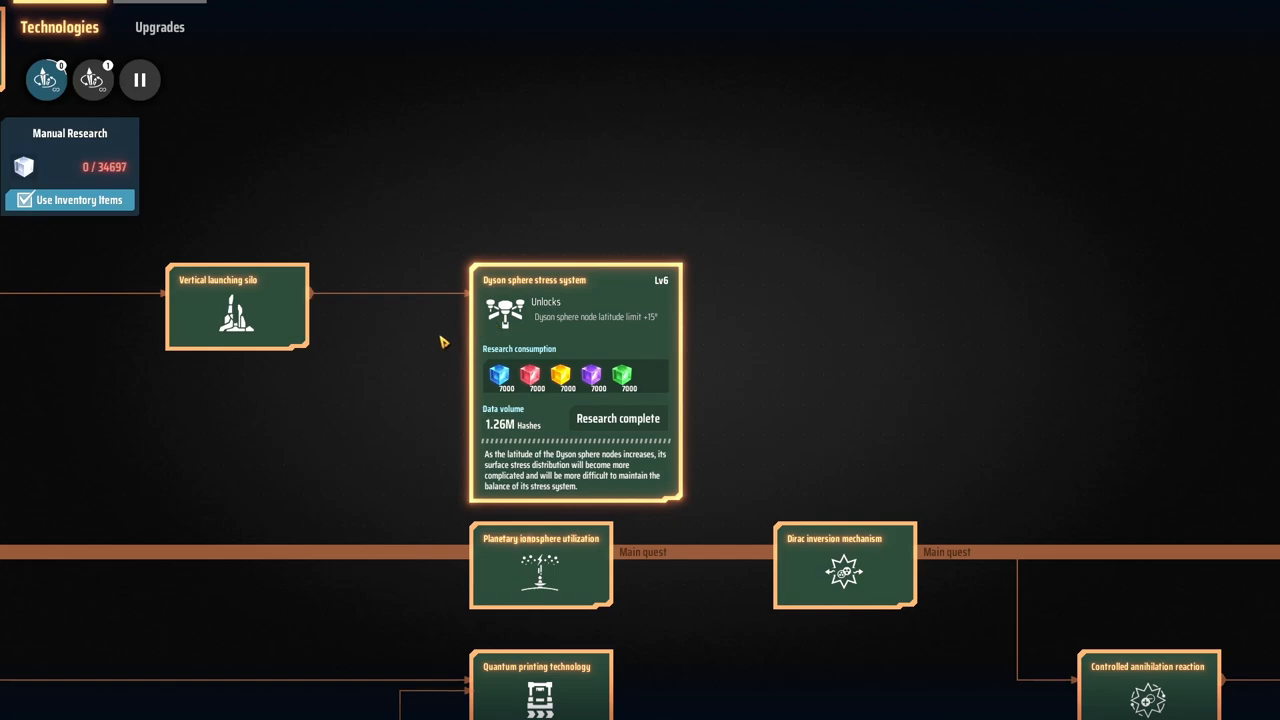
mouse_move(396, 370)
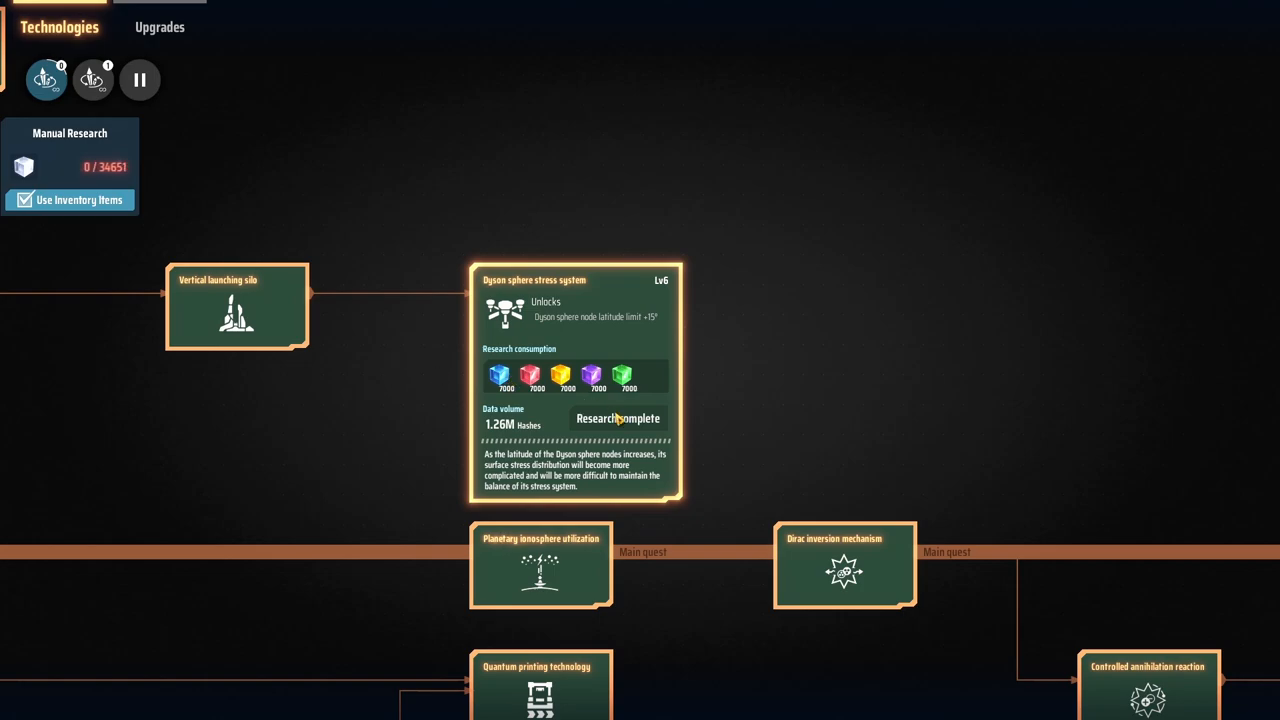
mouse_move(716, 396)
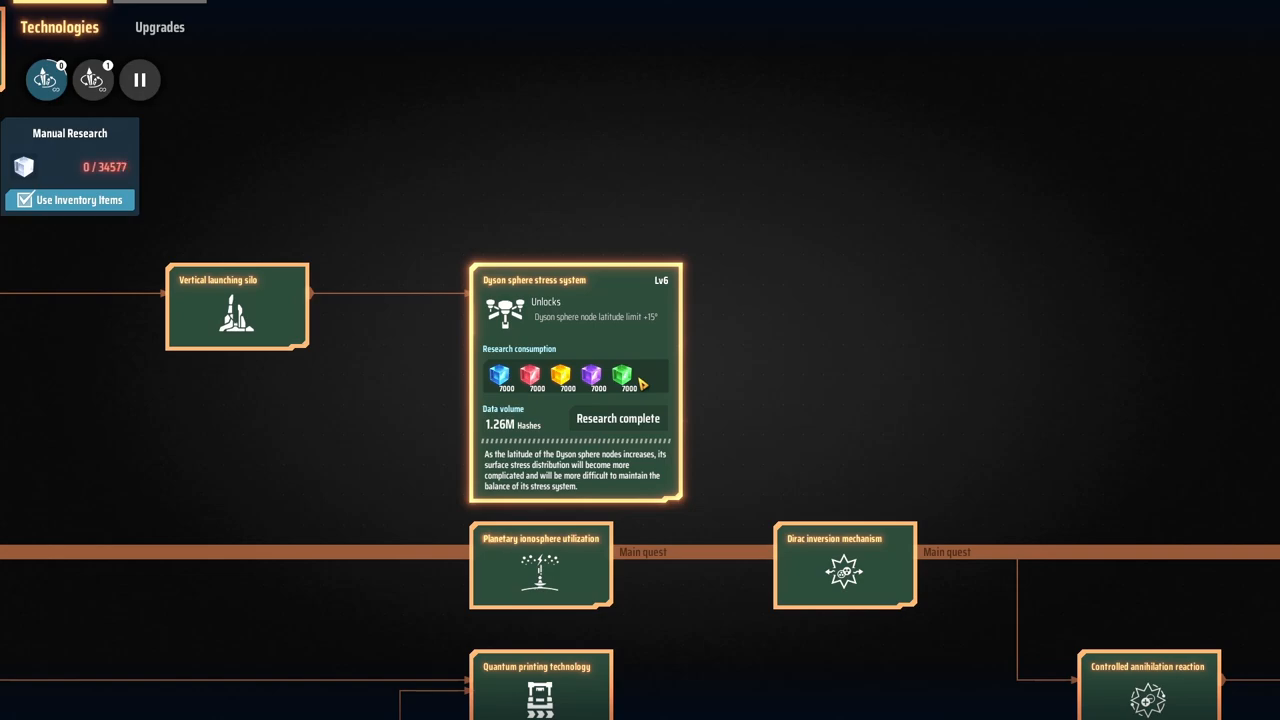
- View the completed Solar sail life Lv1 upgrade in the Upgrades tree
click(160, 28)
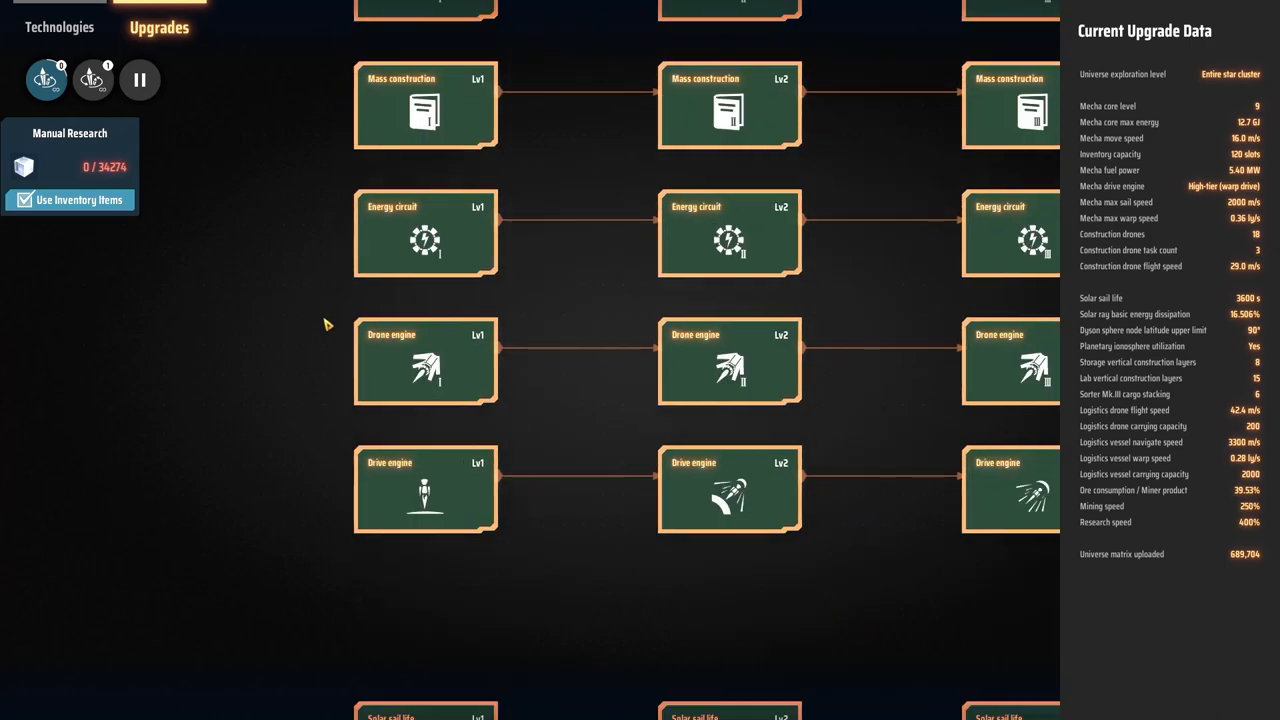
scroll(down, 3)
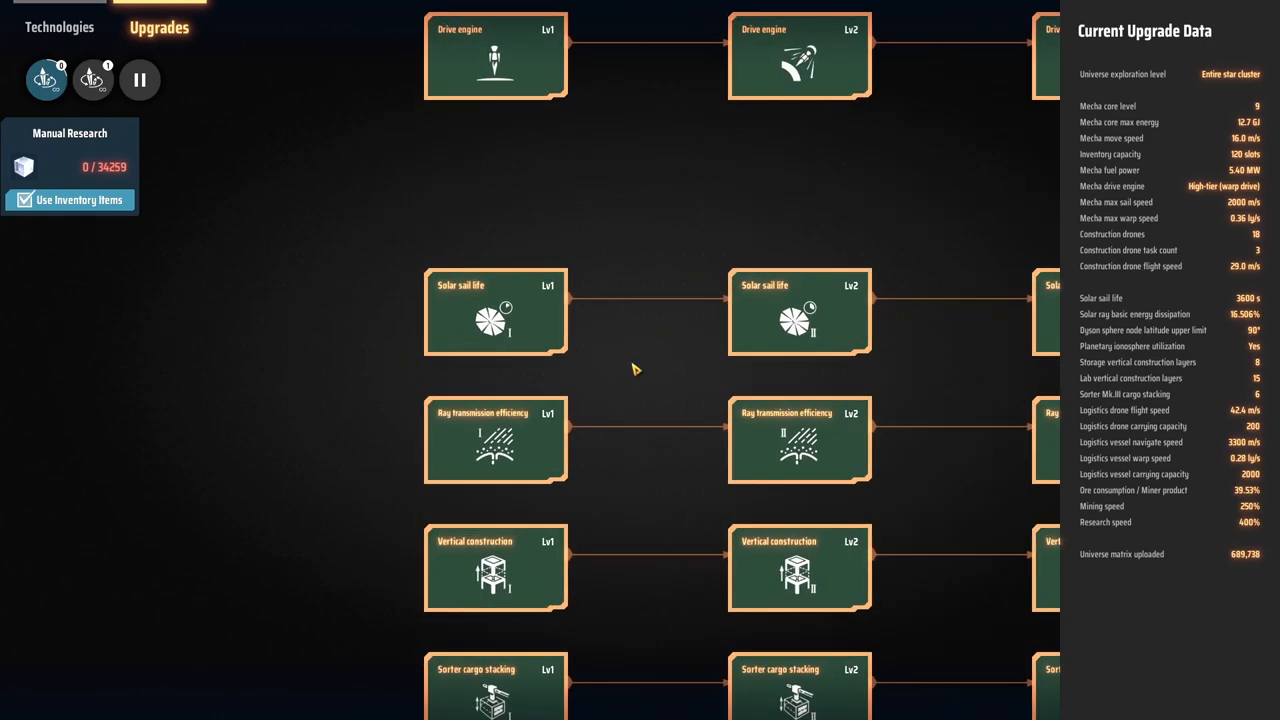
click(496, 312)
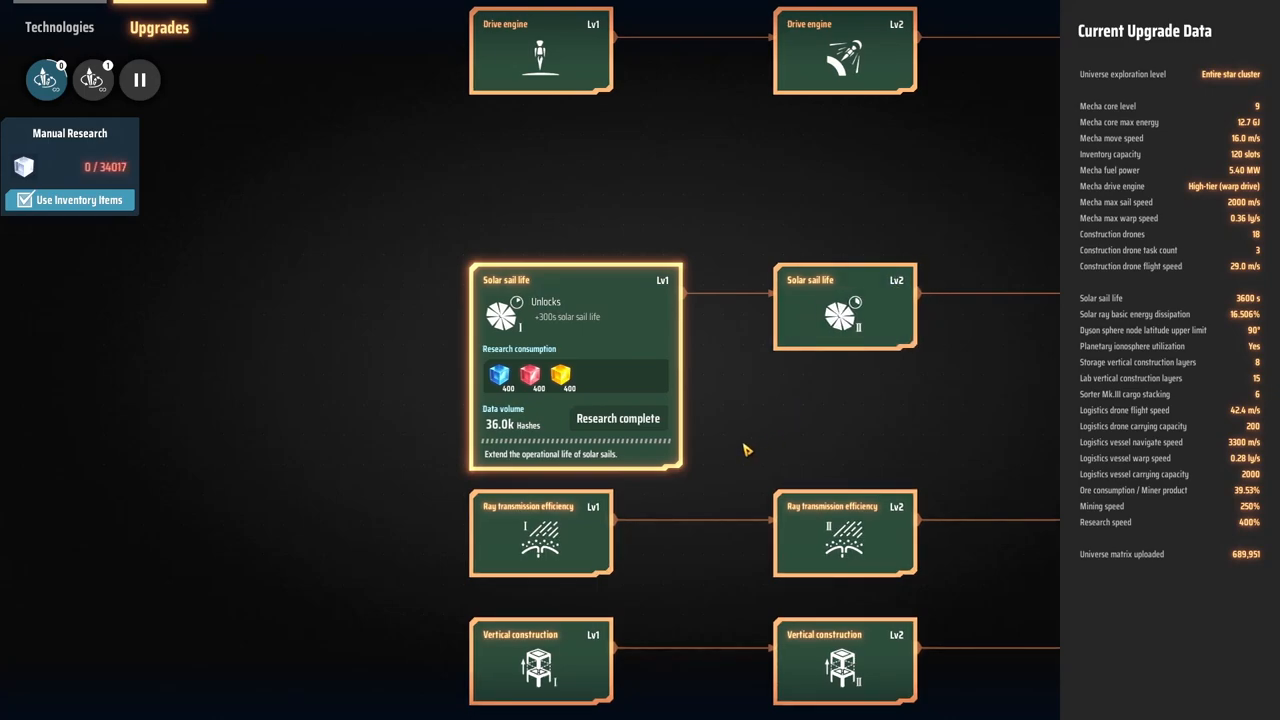
mouse_move(750, 700)
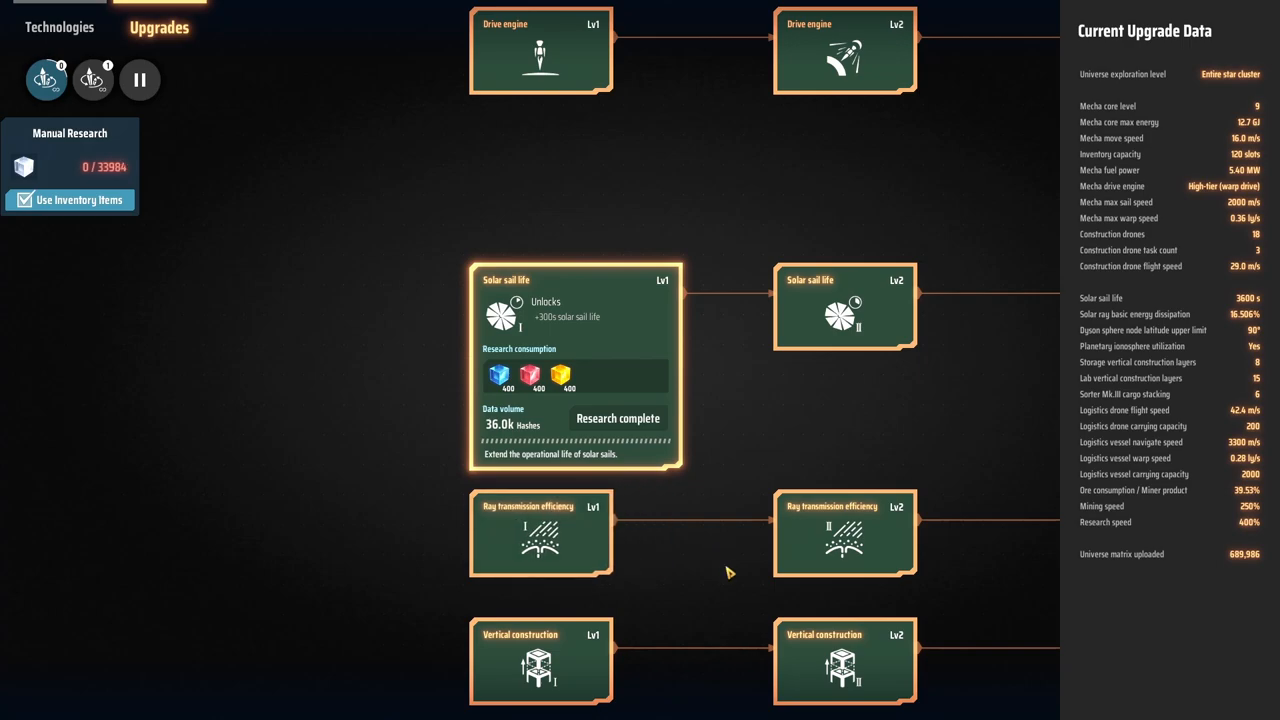
mouse_move(720, 408)
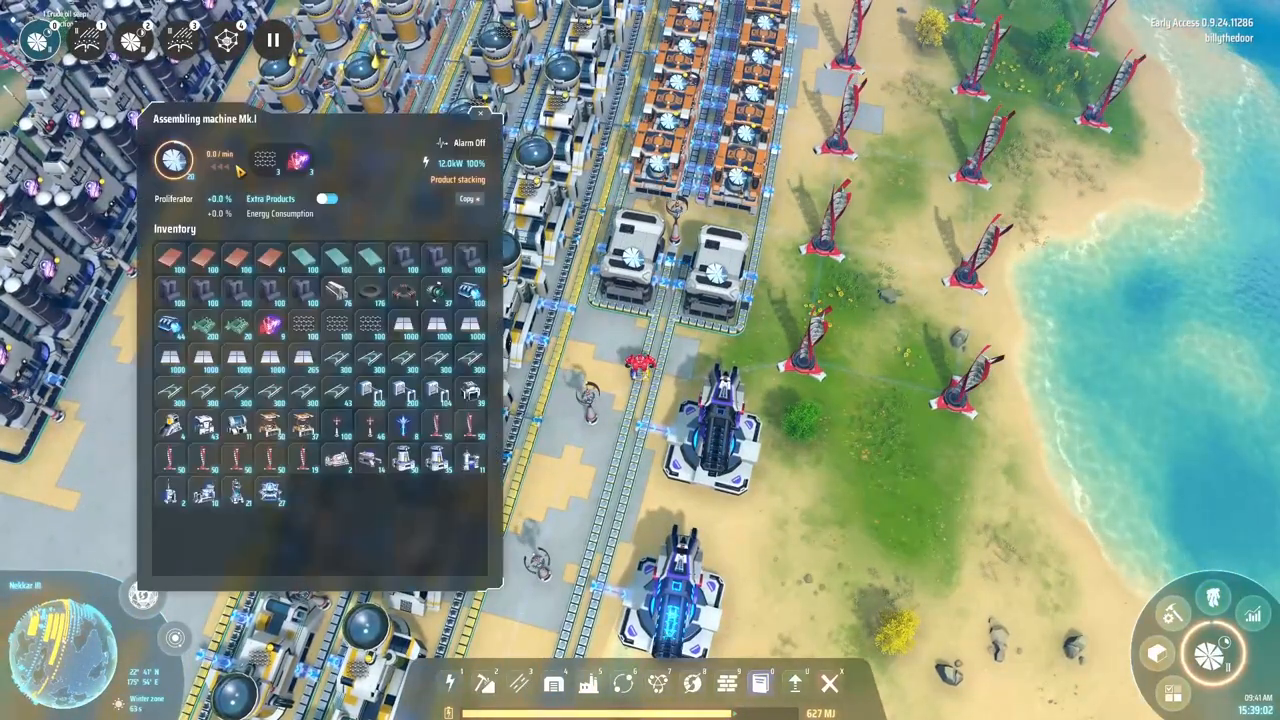
mouse_move(268, 160)
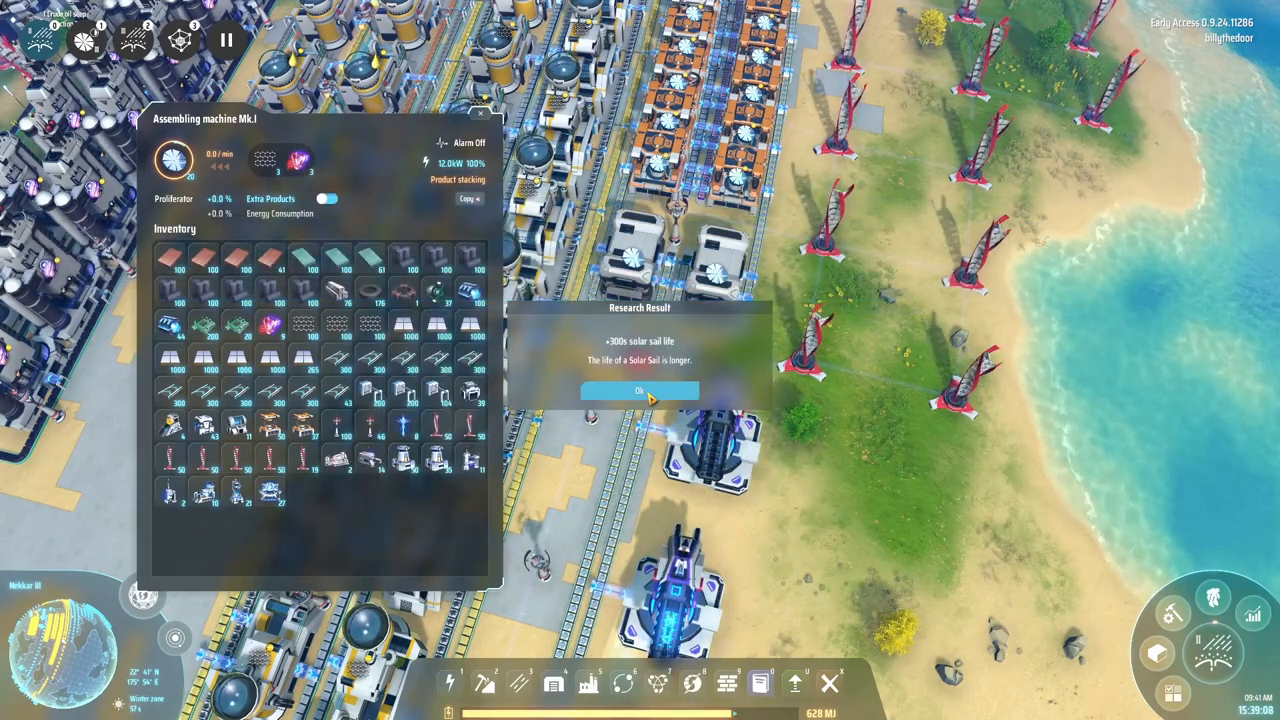
- Dismiss the research result and reach Nekkar's Dyson swarm editor via an EM-Rail Ejector
click(640, 390)
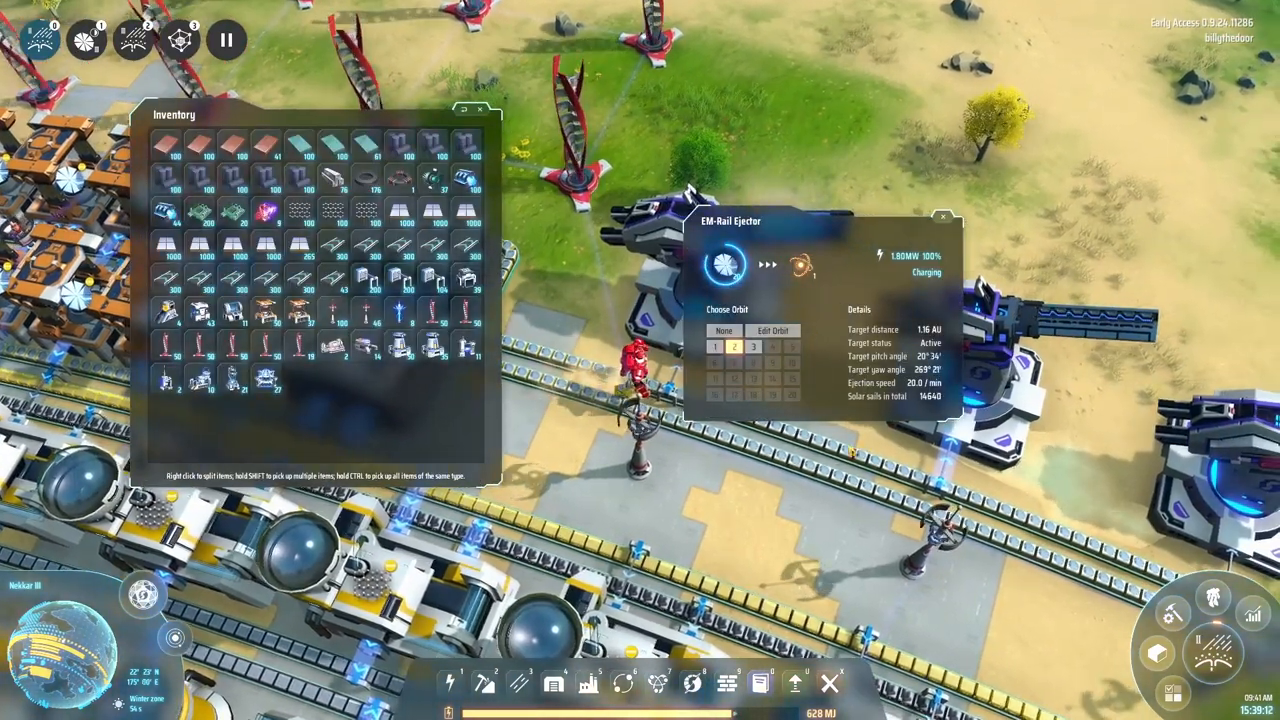
mouse_move(798, 264)
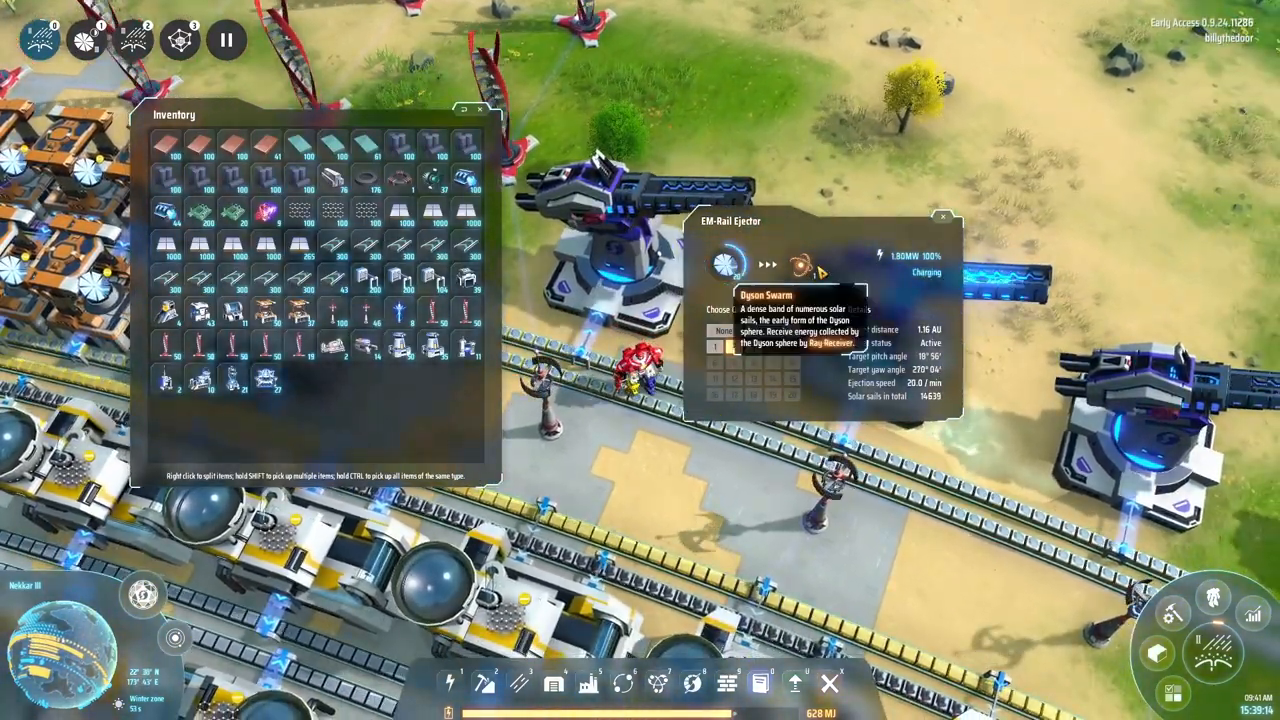
click(484, 110)
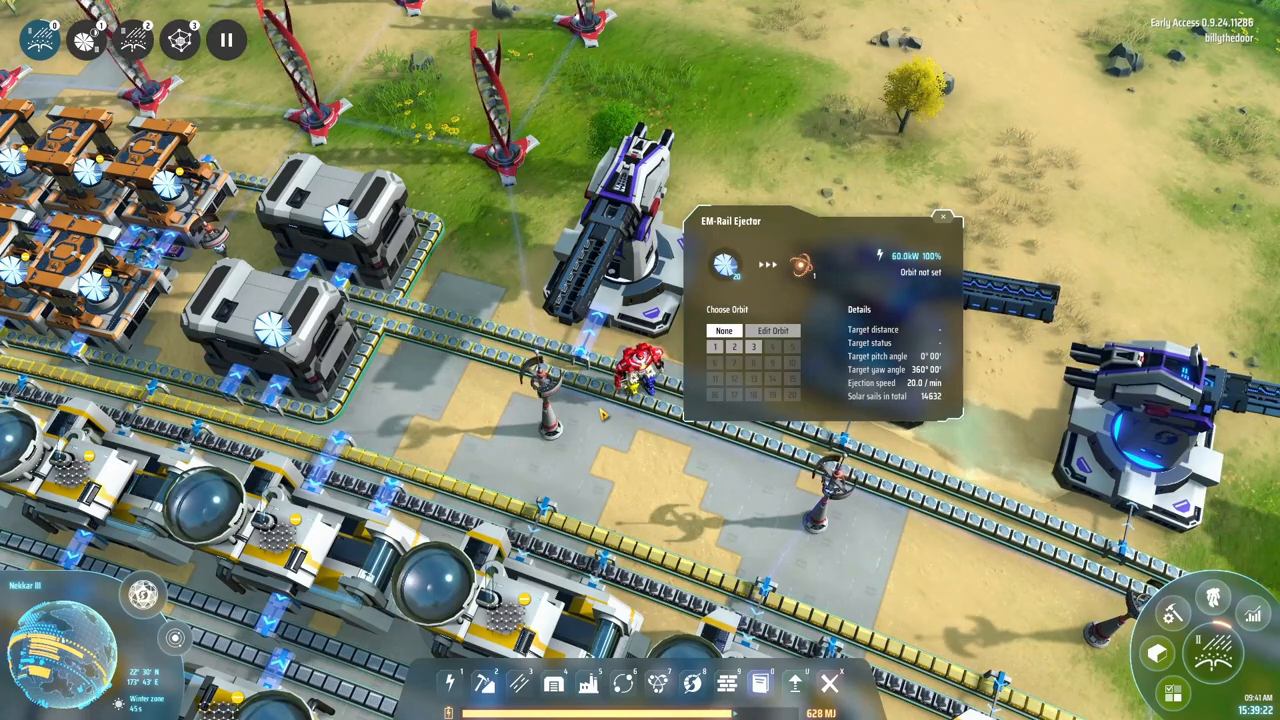
click(716, 348)
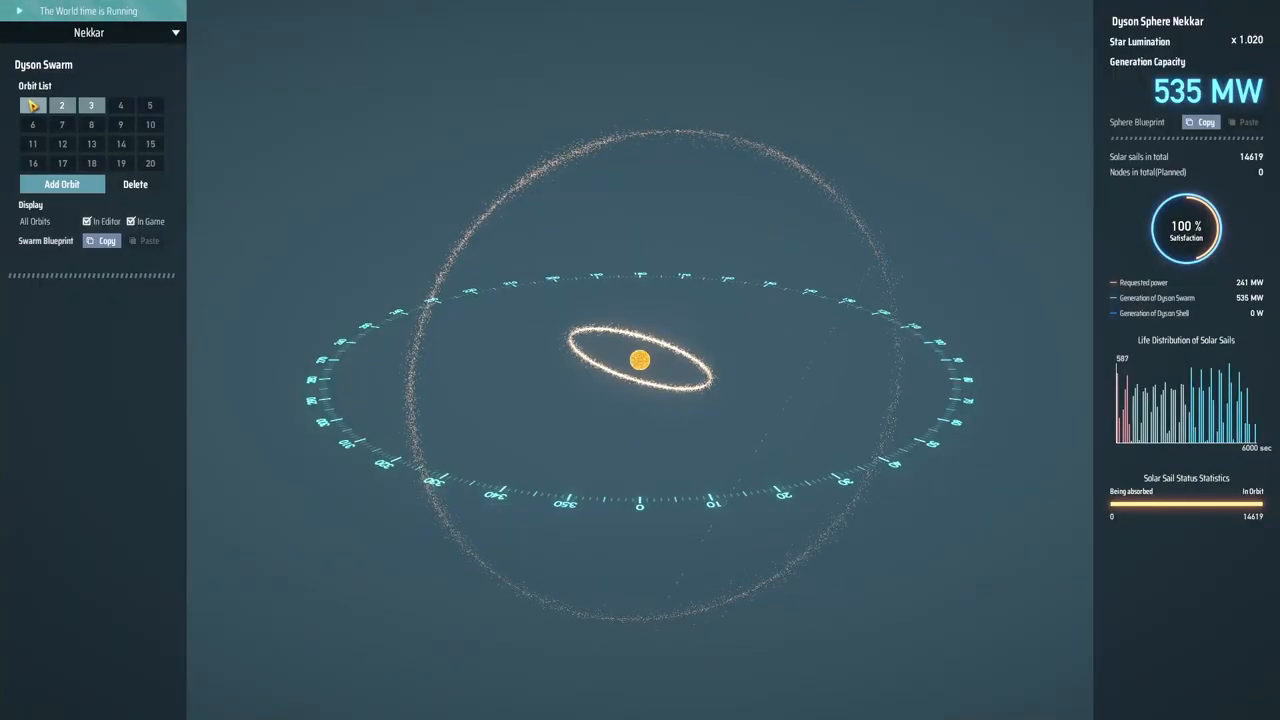
- Inspect swarm orbits 1, 2 and 3, ending on orbit #3 with about 7,000 sails at 256 MW
click(32, 104)
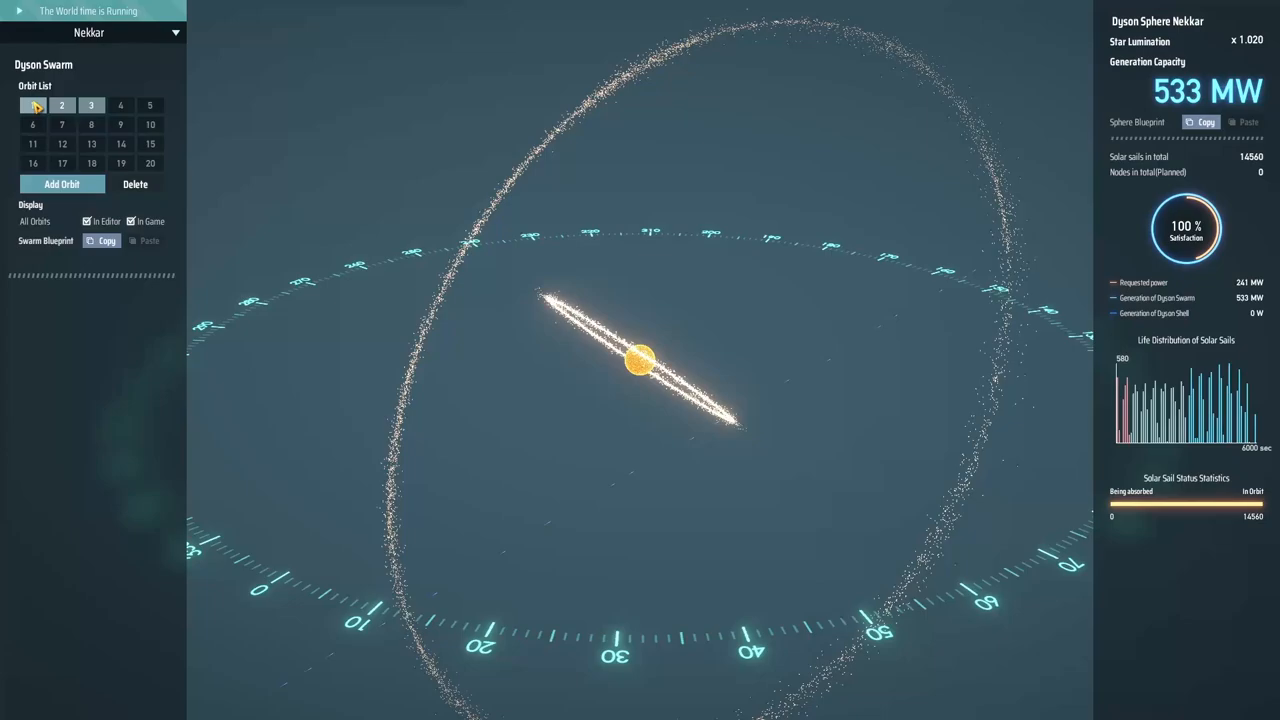
click(32, 104)
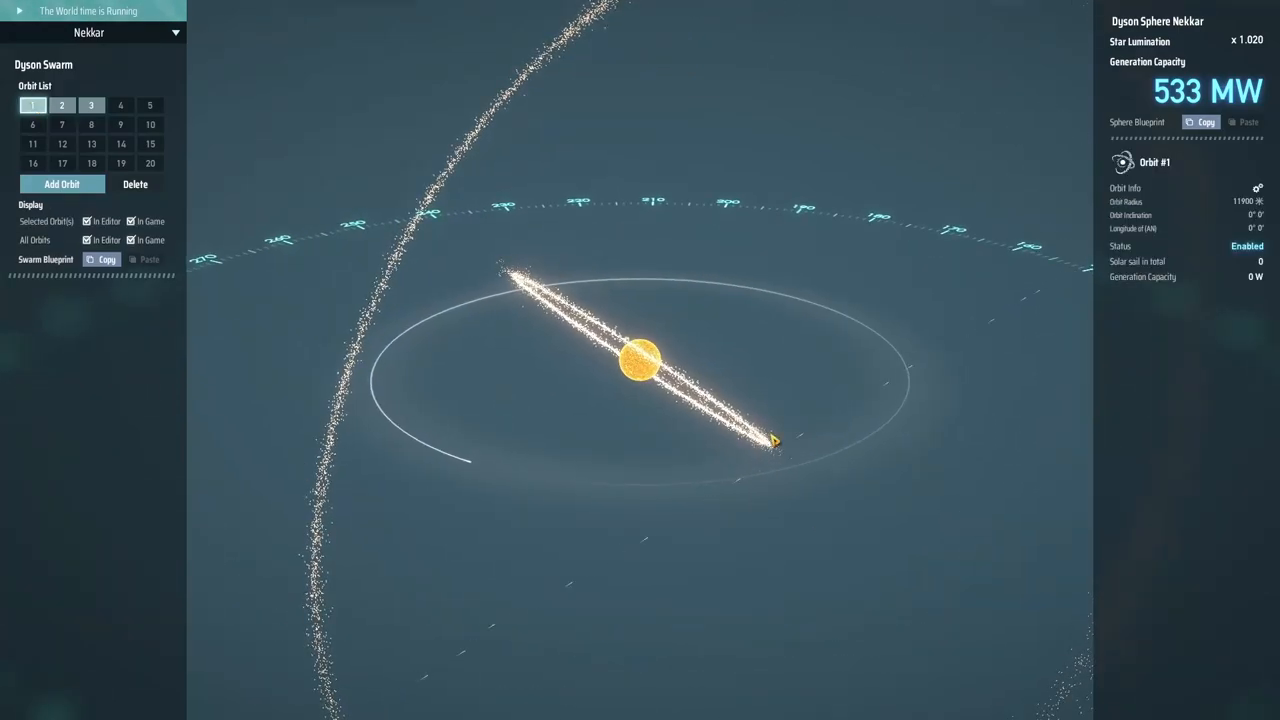
click(60, 104)
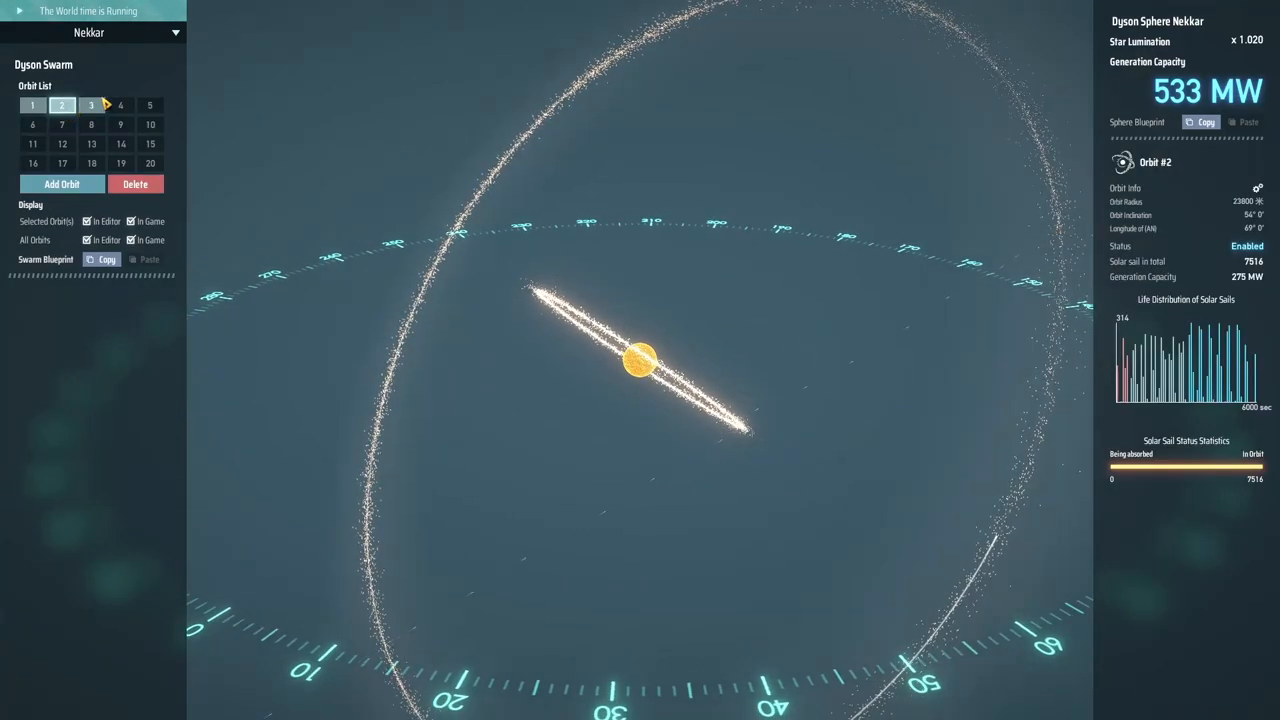
click(92, 104)
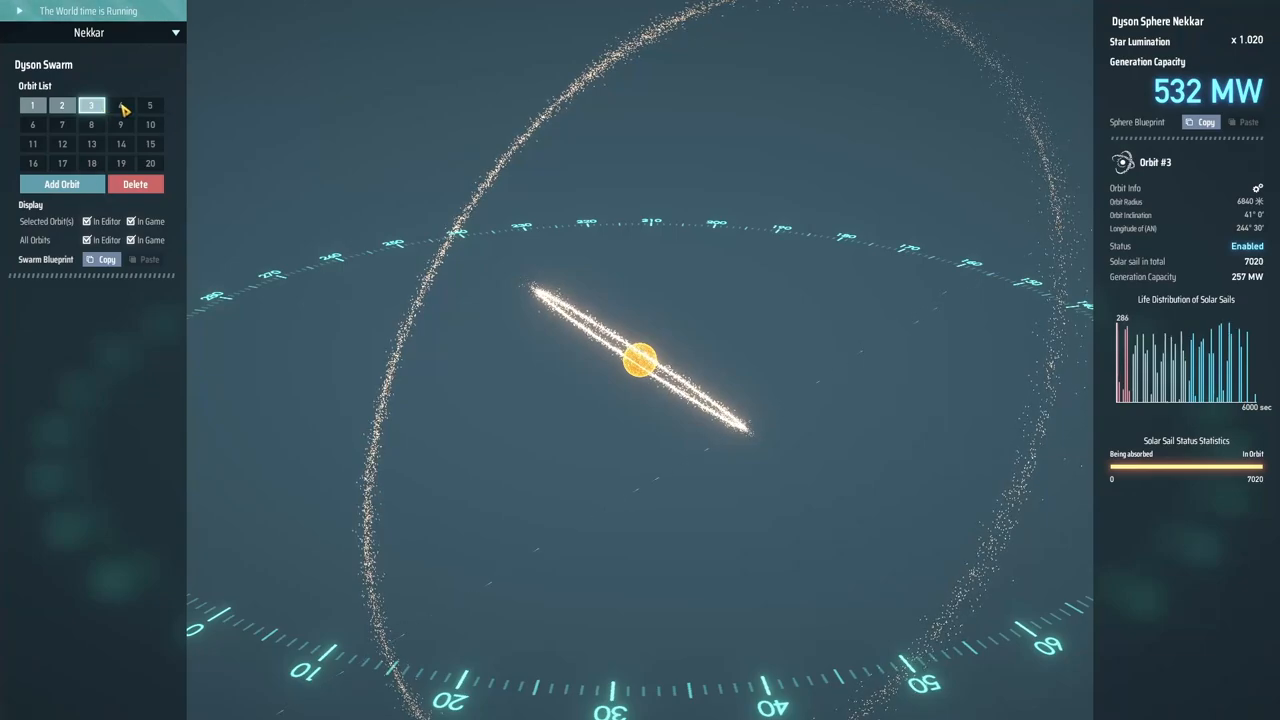
mouse_move(564, 330)
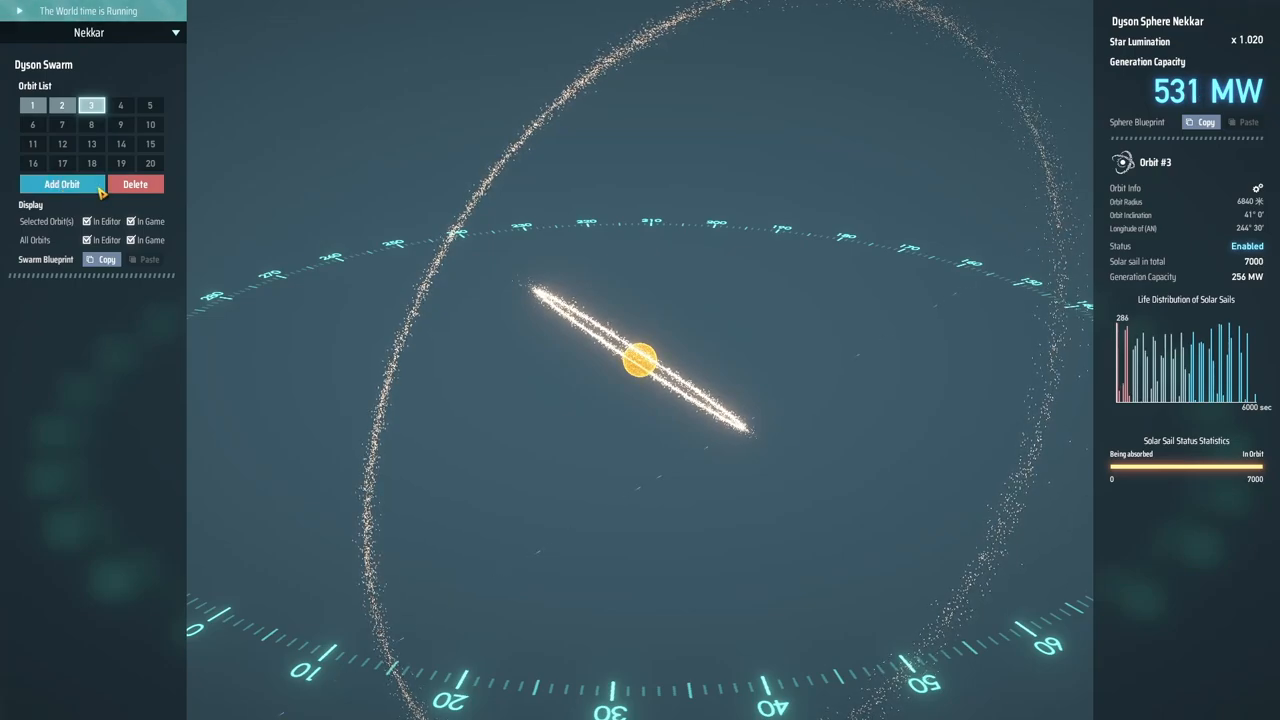
- Draft a new swarm orbit at radius 11466, 49° inclination, ascending node at 184.5°
click(62, 184)
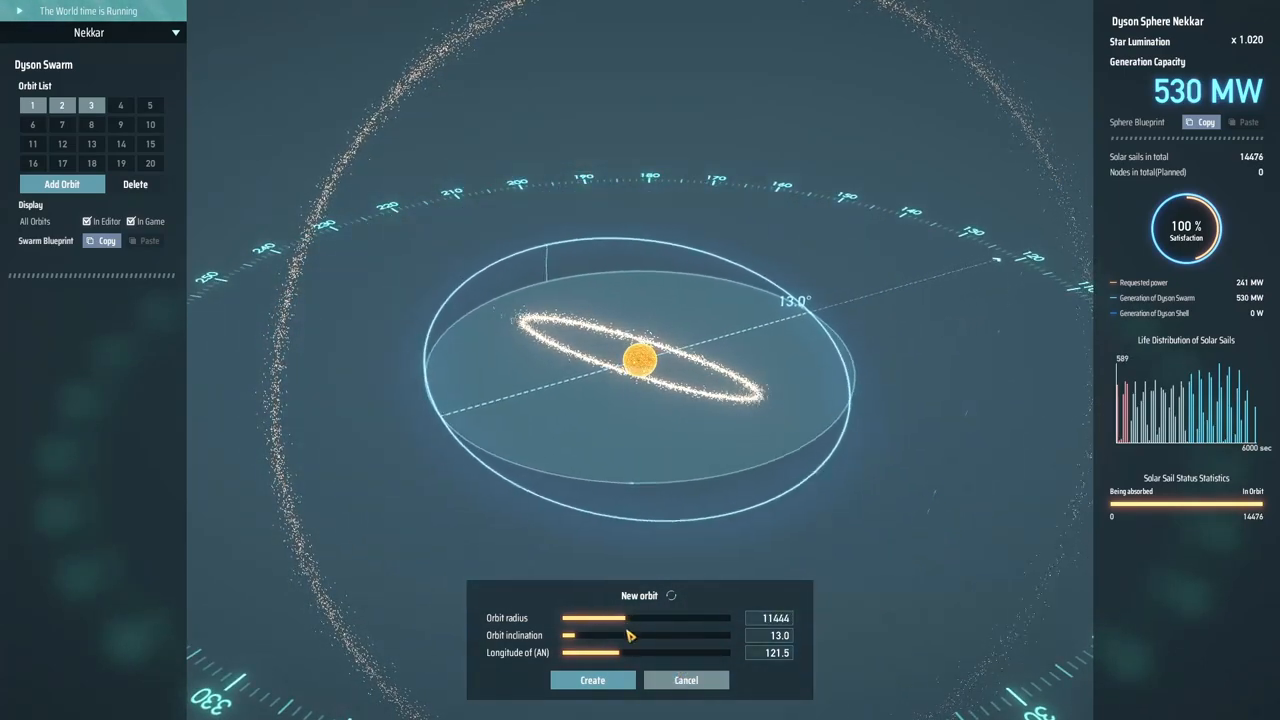
drag(630, 636, 608, 636)
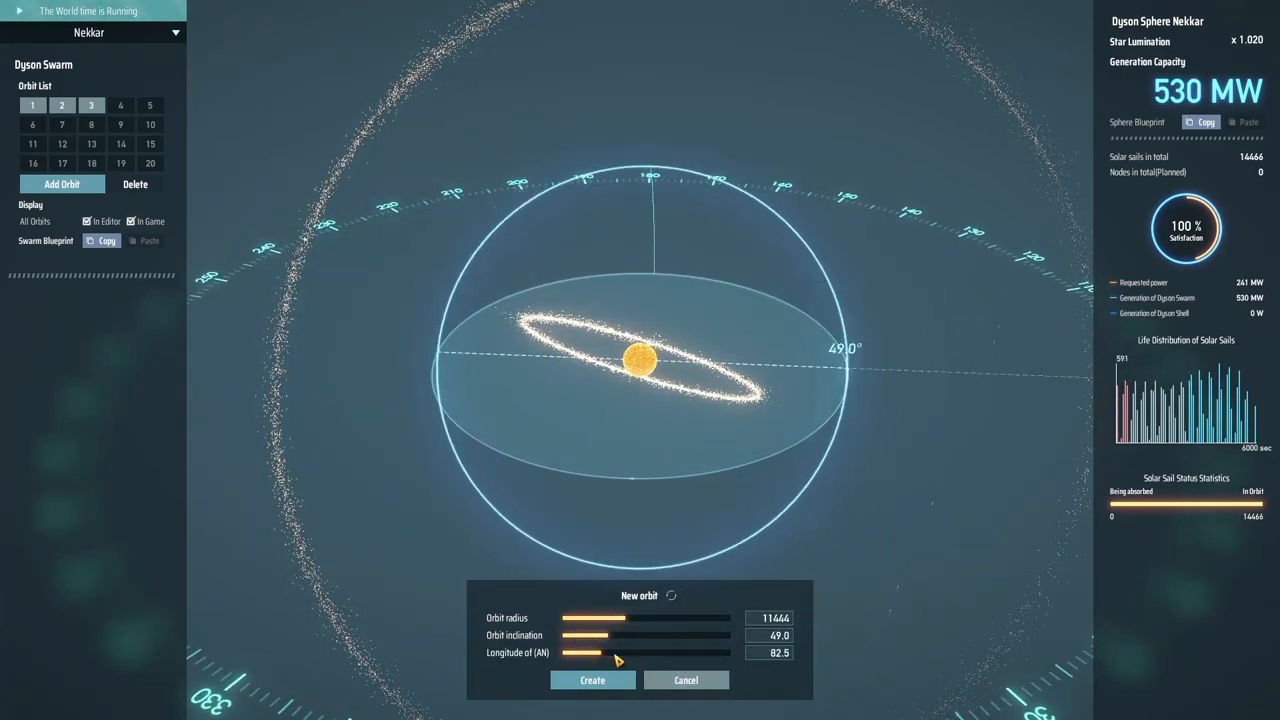
drag(616, 652, 630, 652)
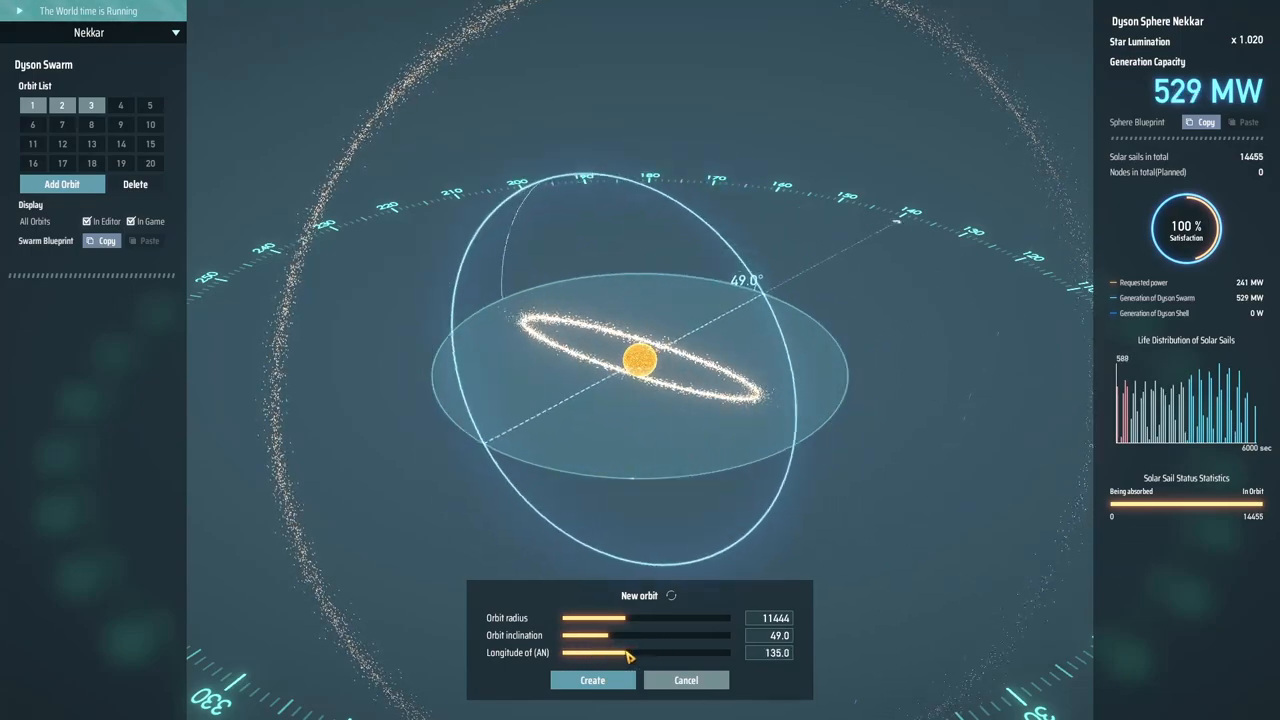
drag(628, 652, 576, 652)
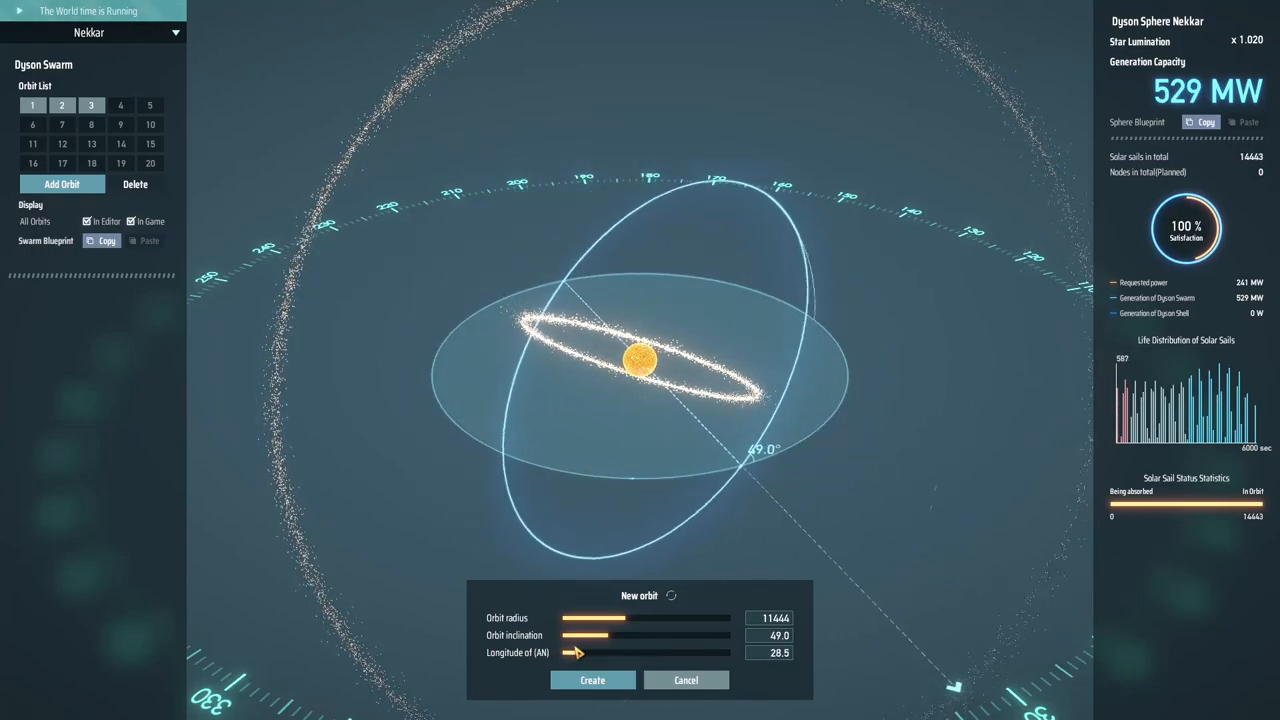
drag(578, 652, 650, 652)
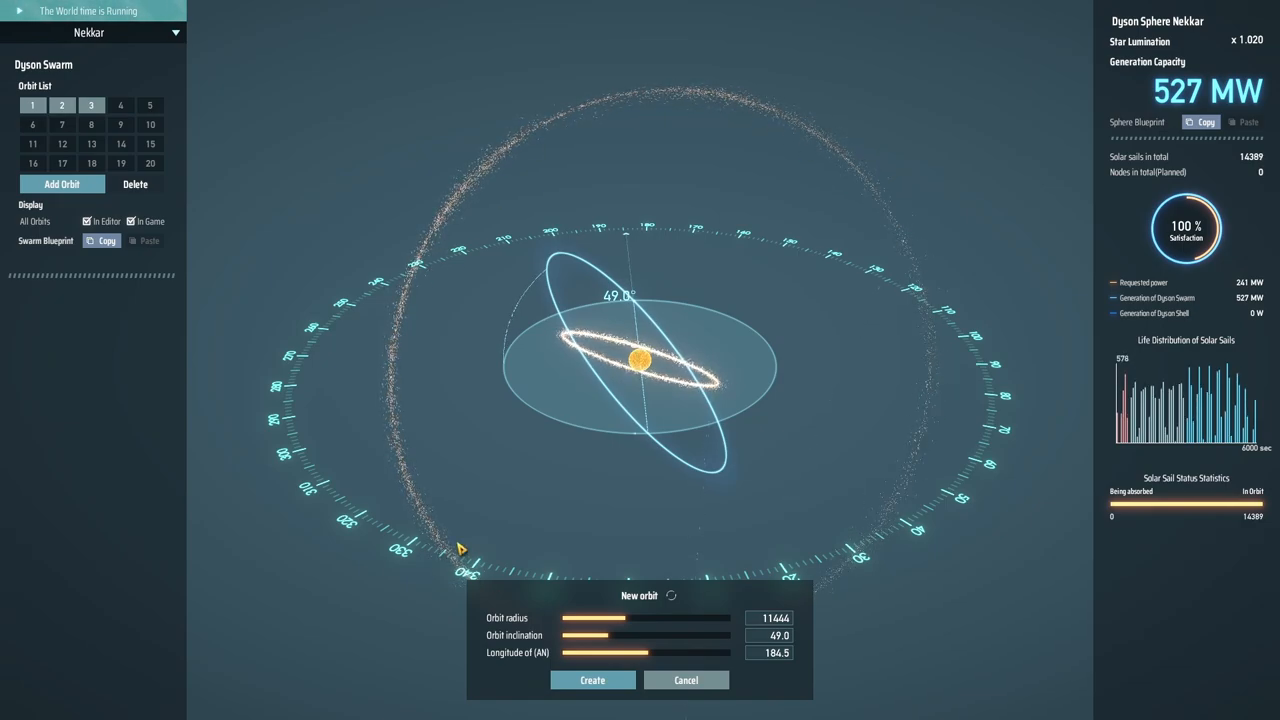
mouse_move(436, 456)
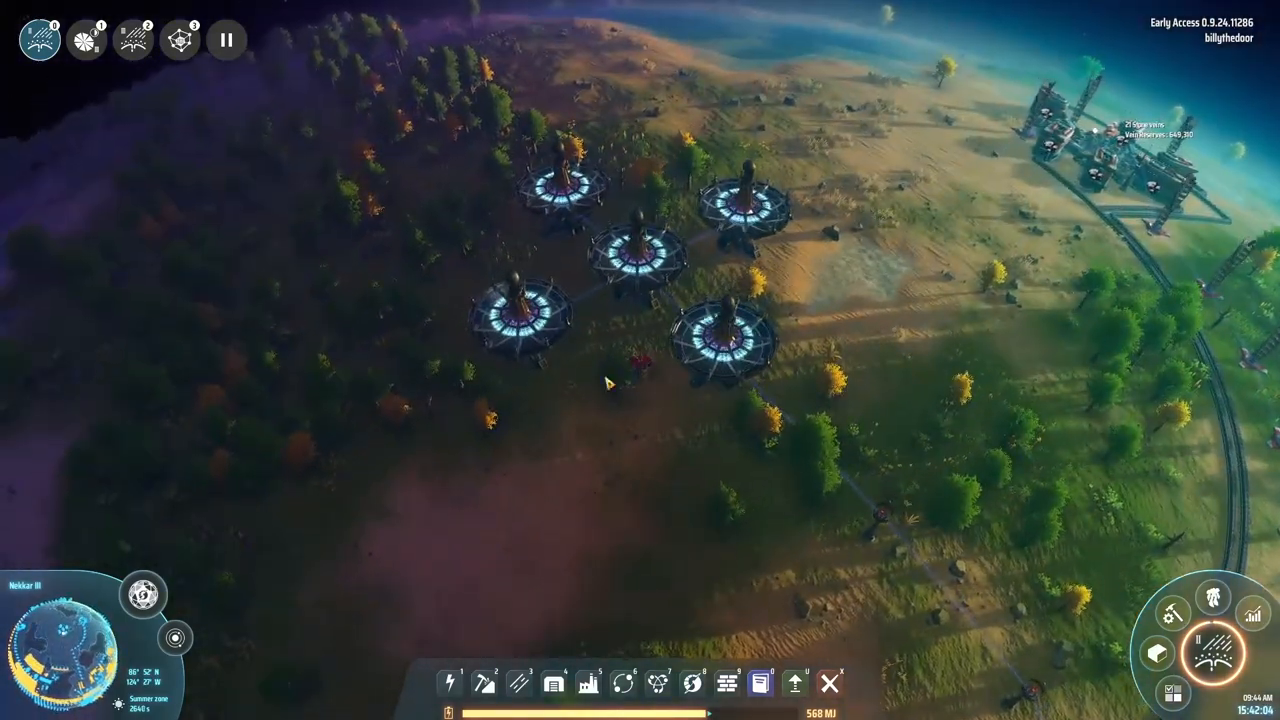
click(616, 250)
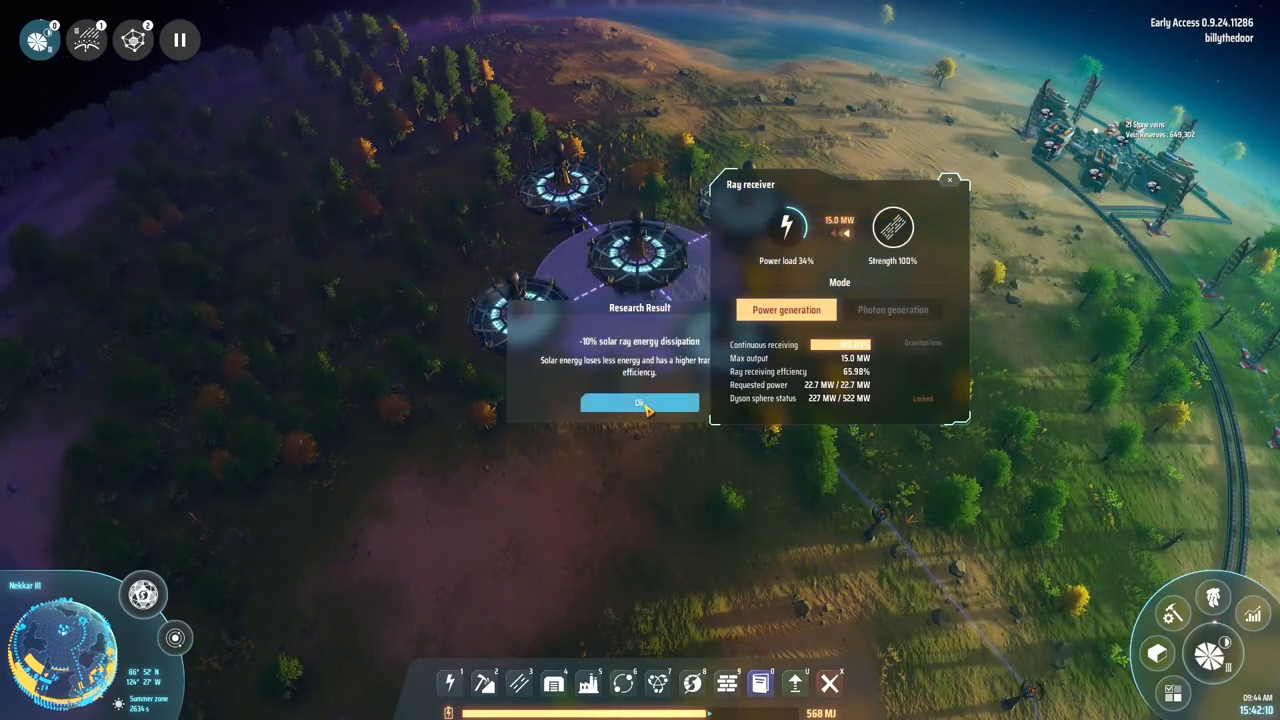
click(640, 402)
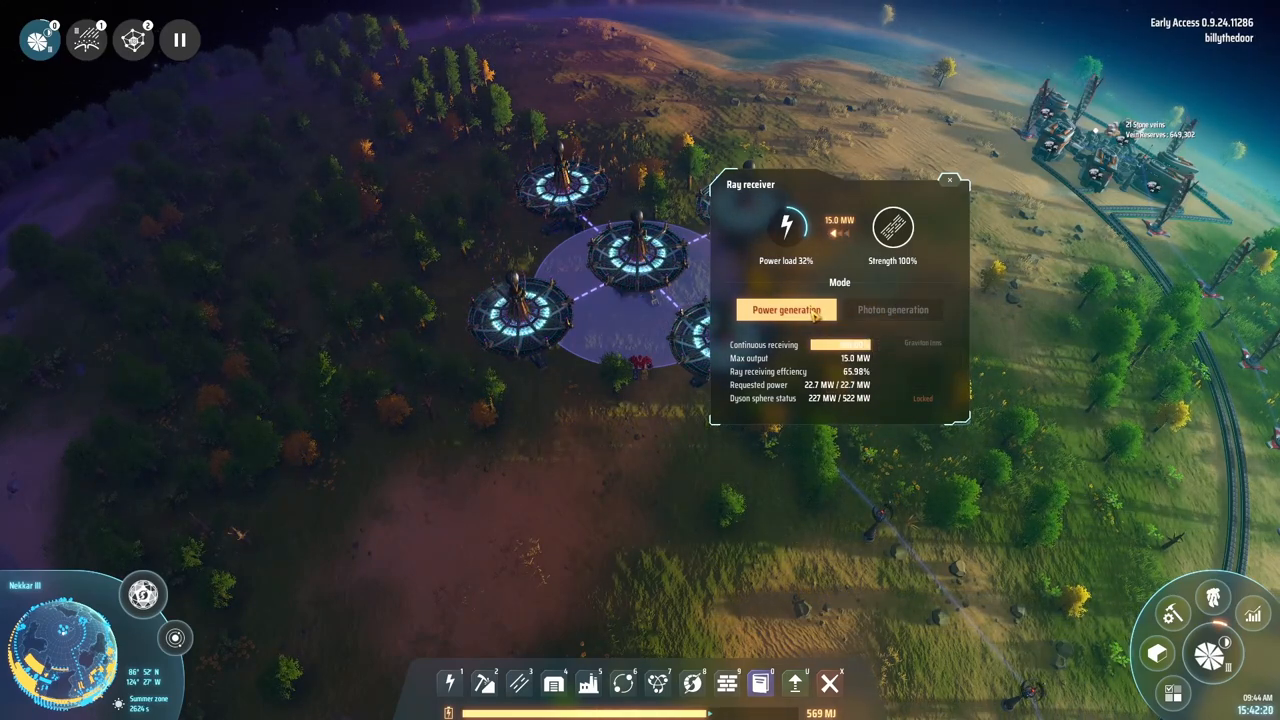
mouse_move(786, 308)
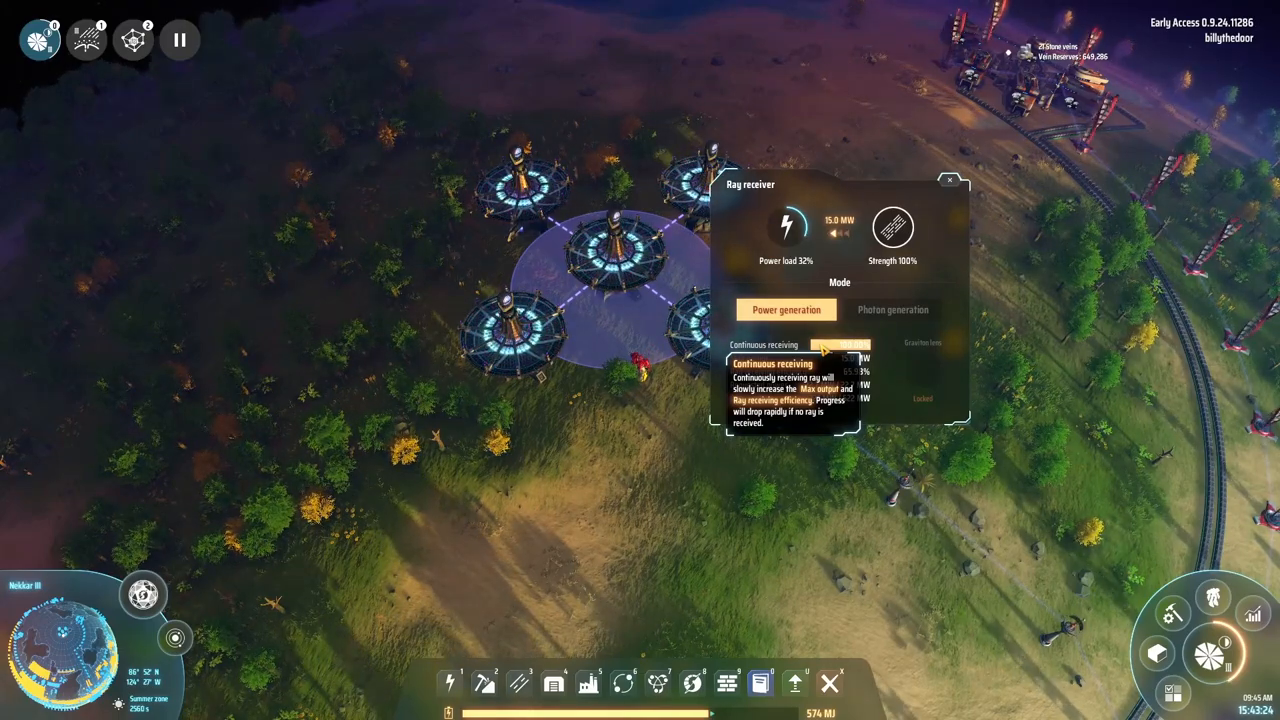
click(948, 182)
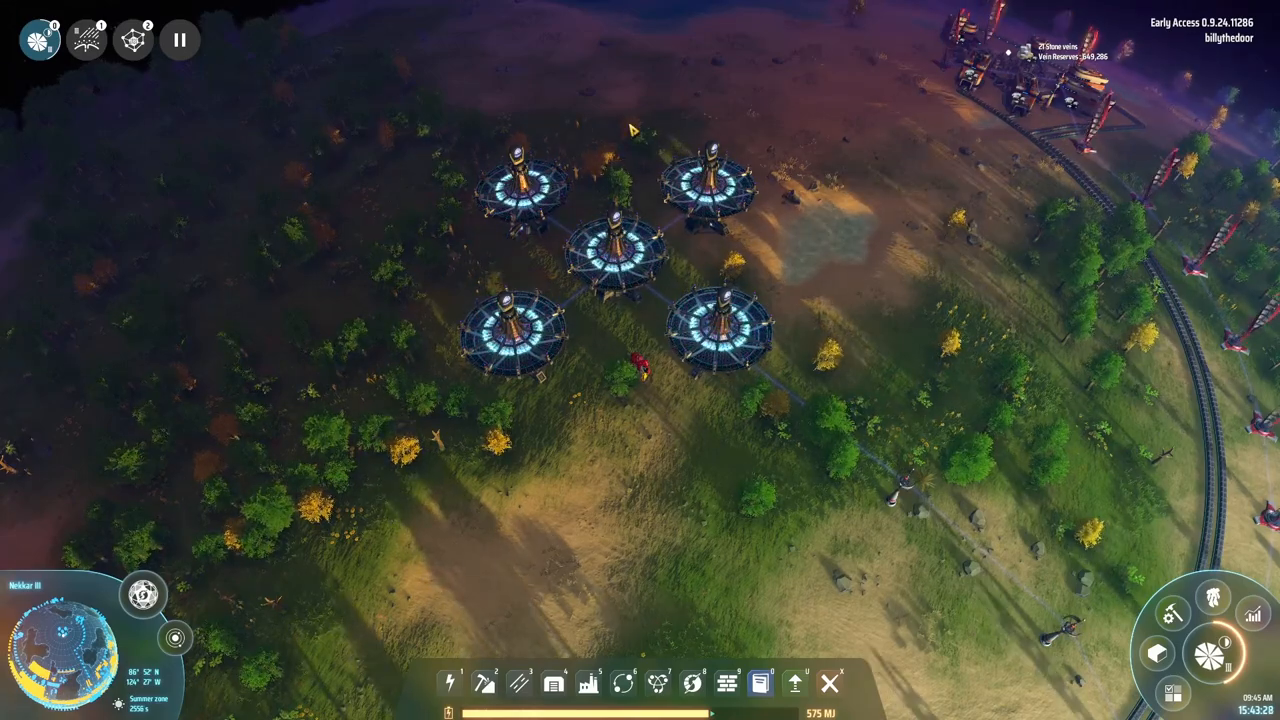
- Move the view to the factory area with the row of assembling machines
click(610, 240)
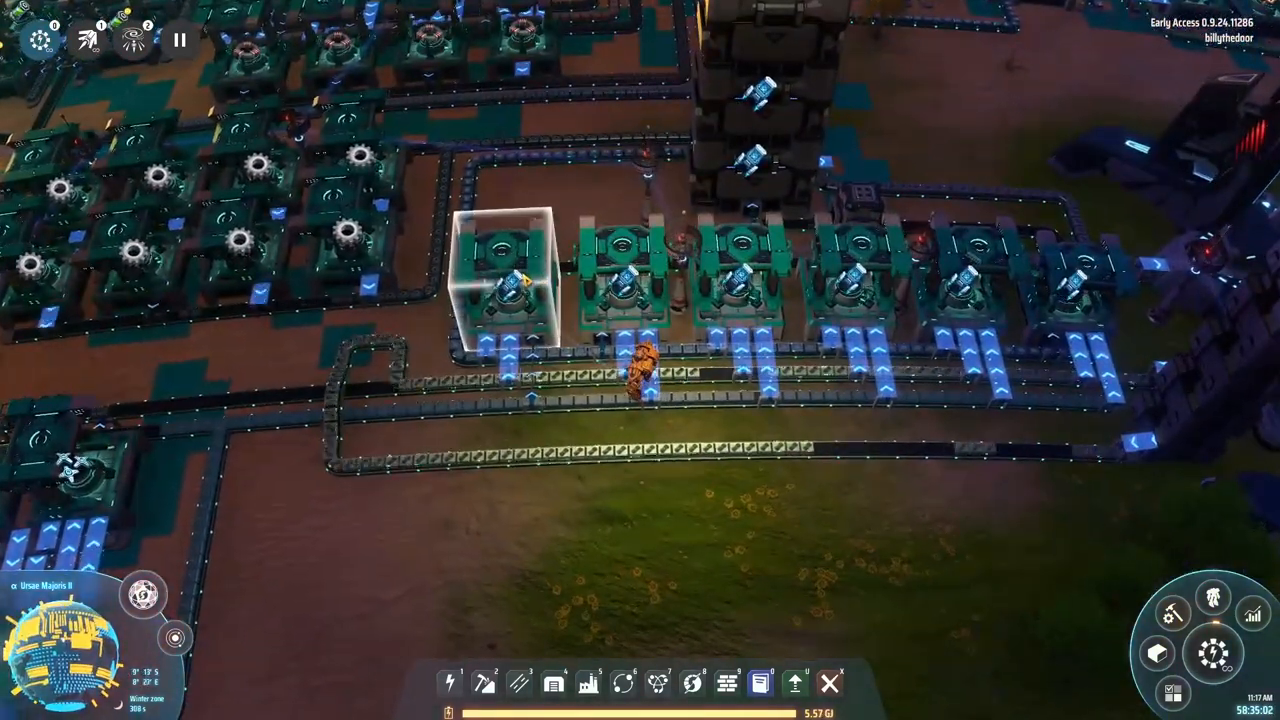
- View a Vertical launching silo's details showing 5.0 rockets per minute
click(516, 290)
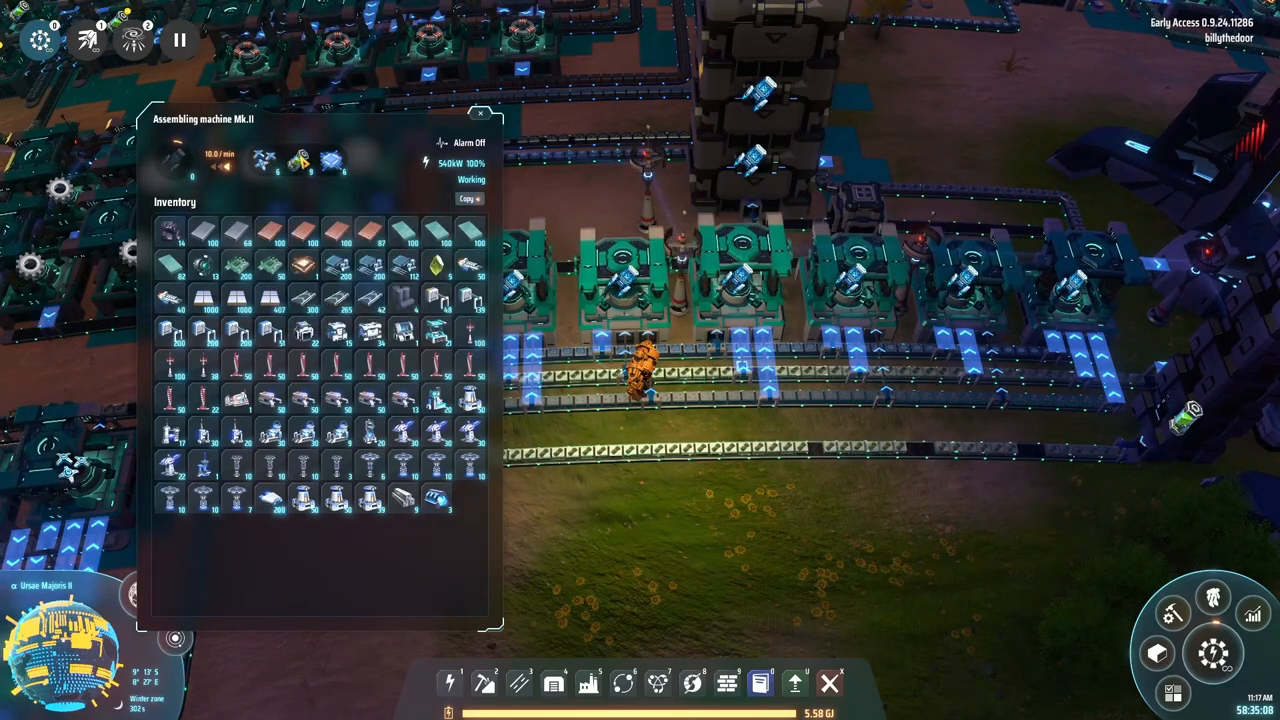
mouse_move(300, 160)
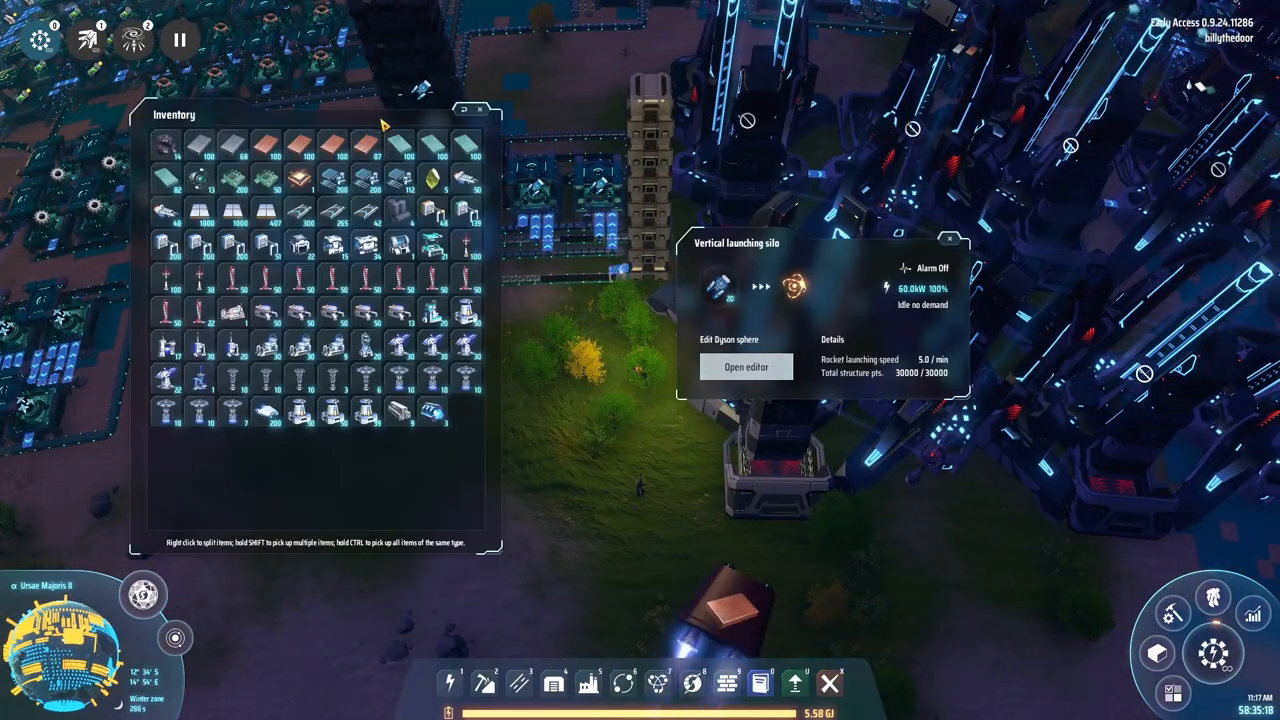
click(480, 110)
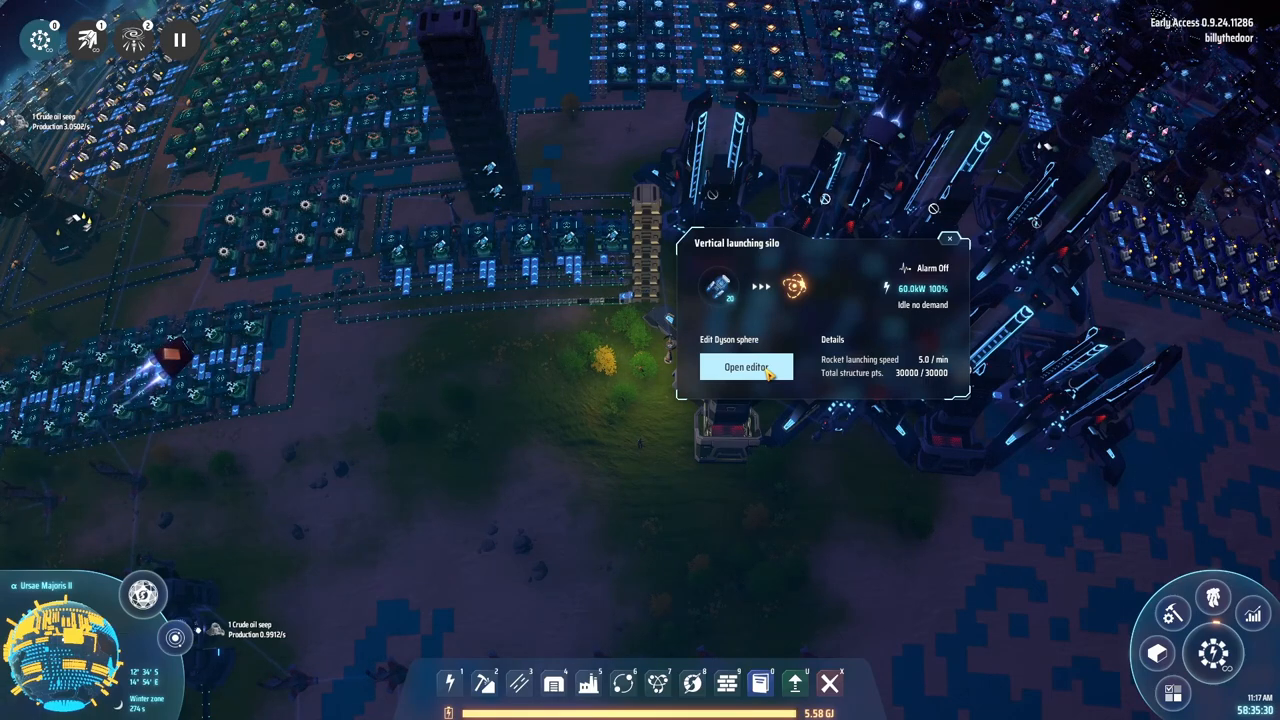
- Inspect shell layer 1 in the Unsae Majoris sphere editor and begin adding a new layer
click(744, 368)
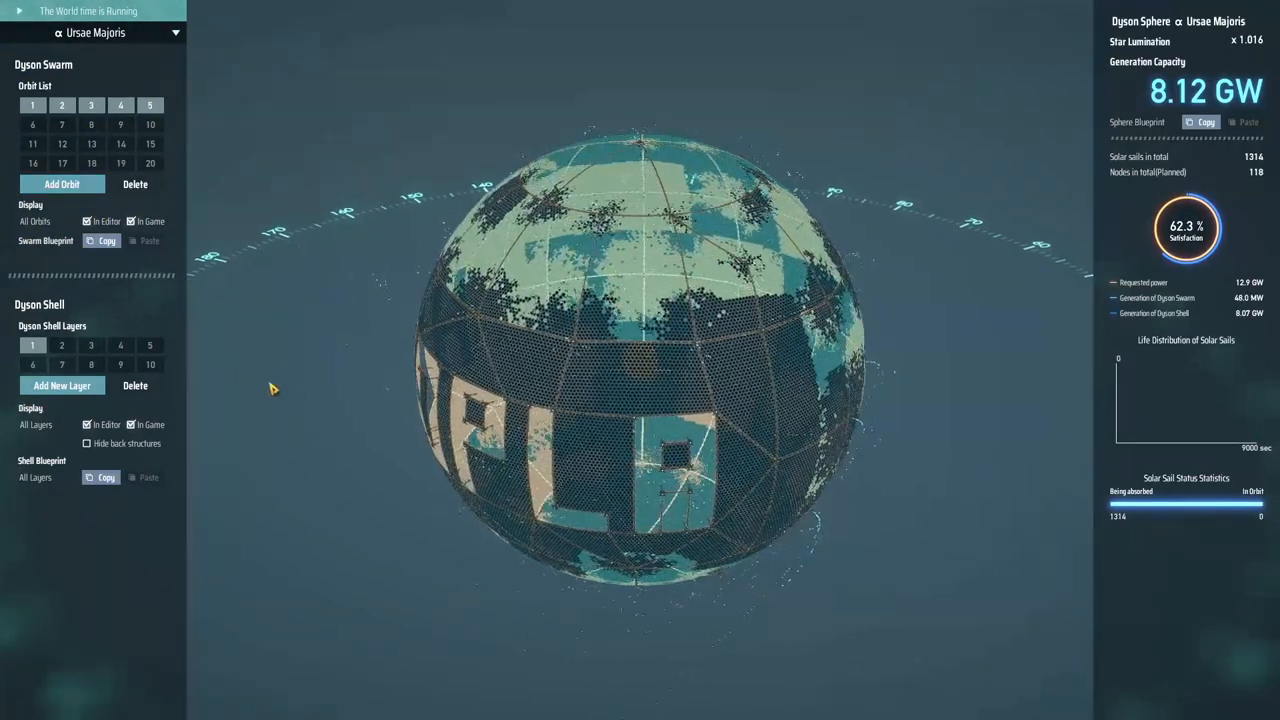
click(32, 344)
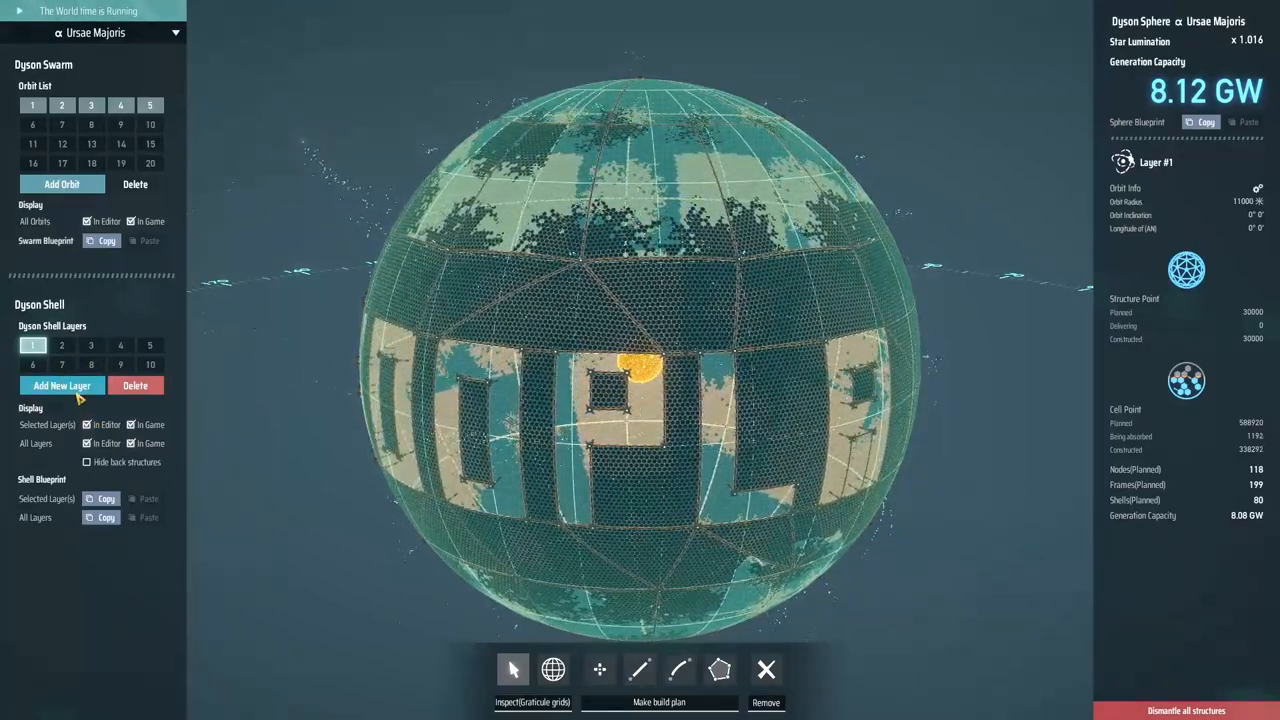
click(60, 184)
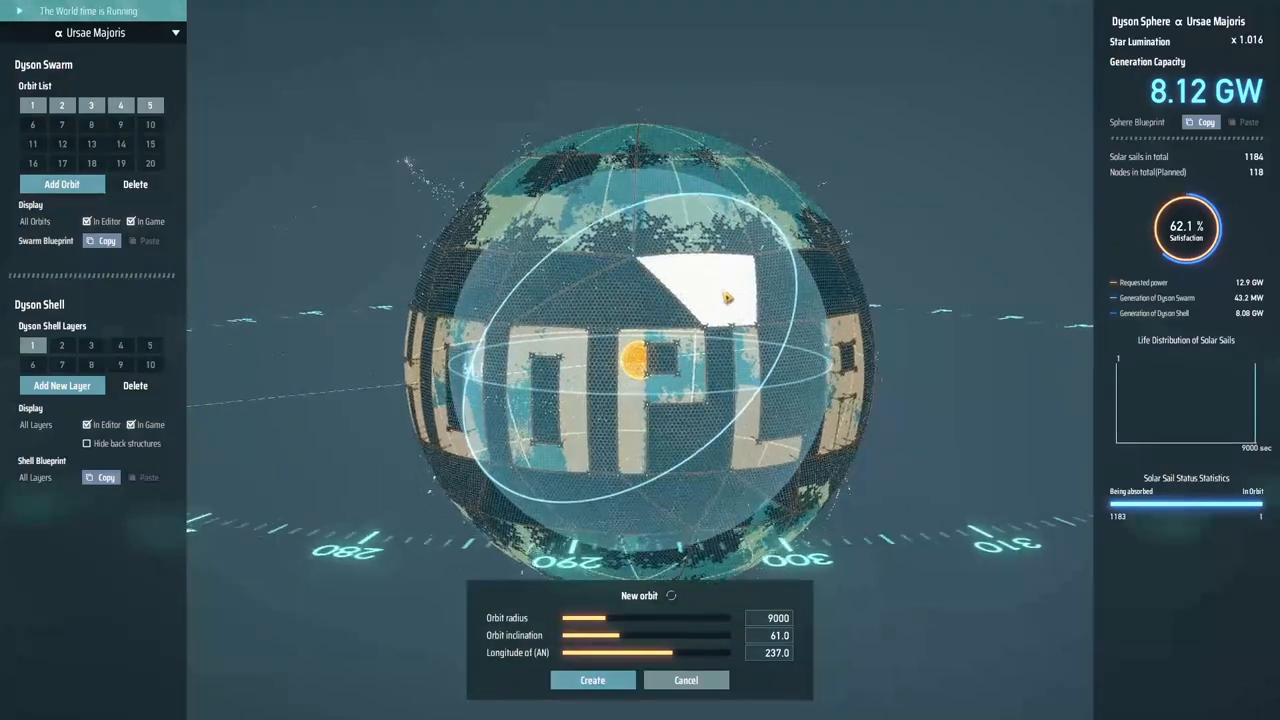
- Set the new layer's orbit to radius about 15791 with 0° inclination
drag(612, 618, 688, 618)
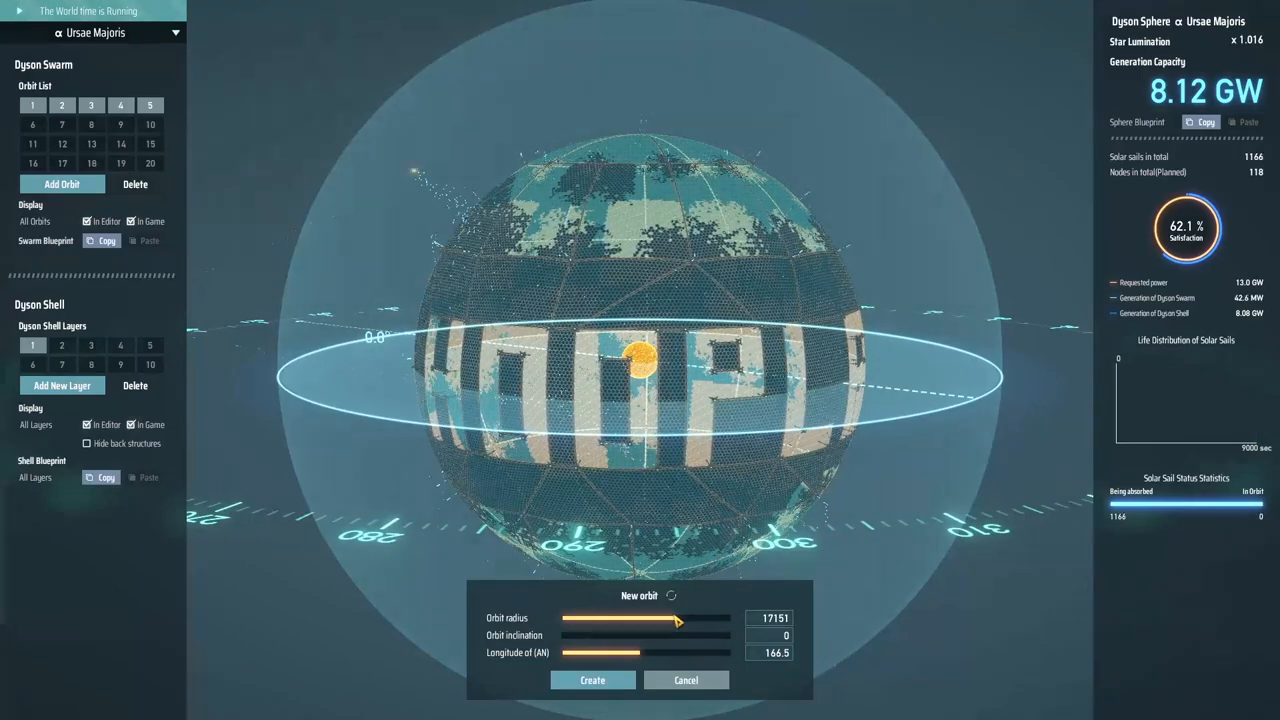
drag(676, 622, 660, 630)
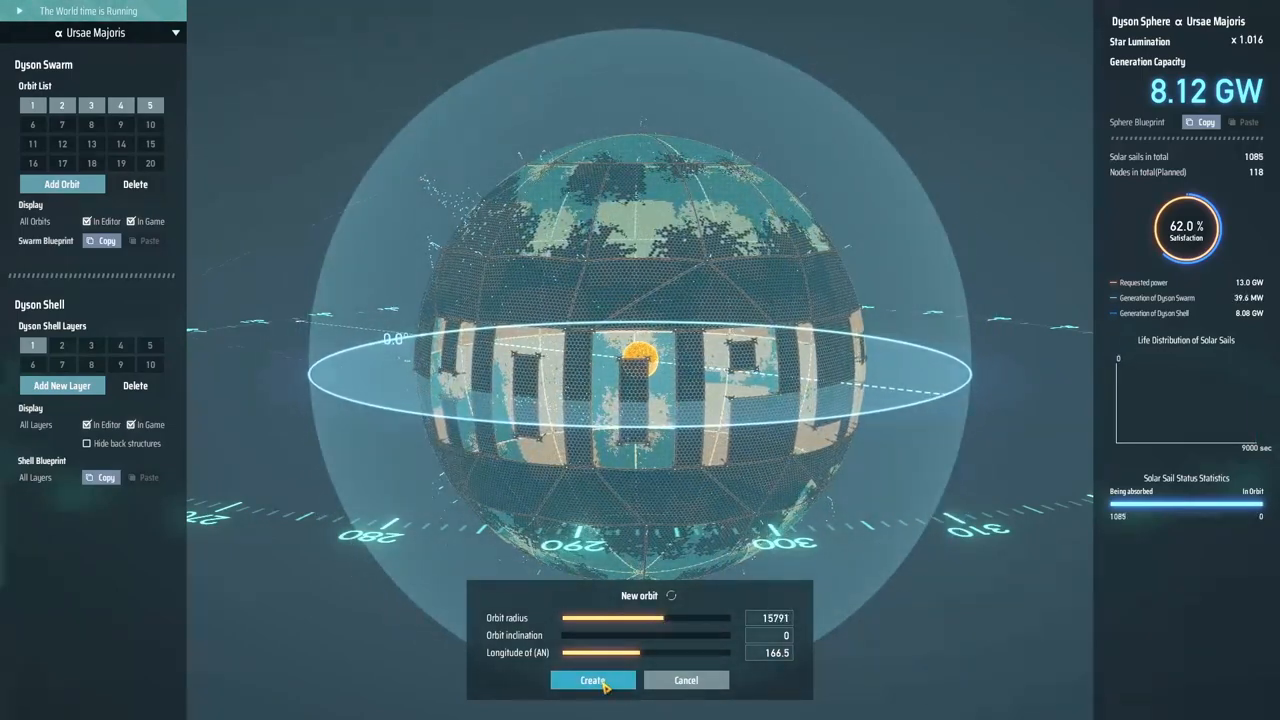
- Create shell layer #2 at radius 15791 and plan its first four nodes and frames
click(592, 680)
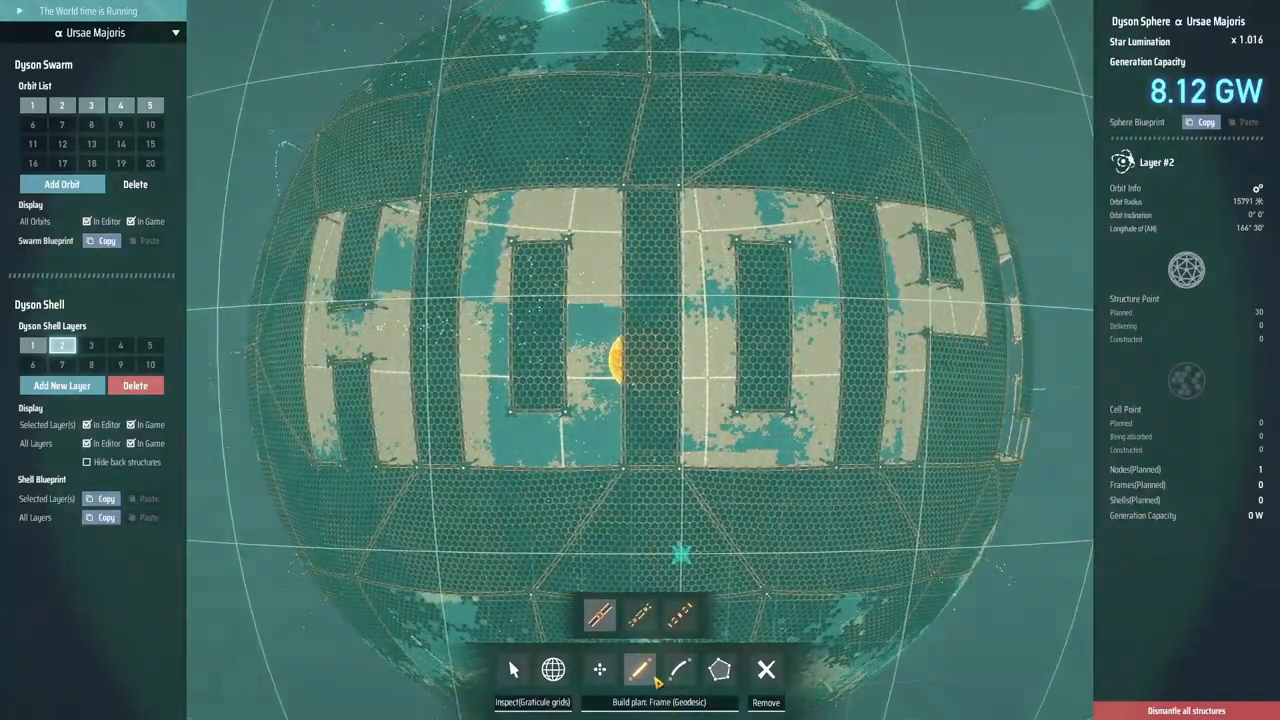
click(680, 668)
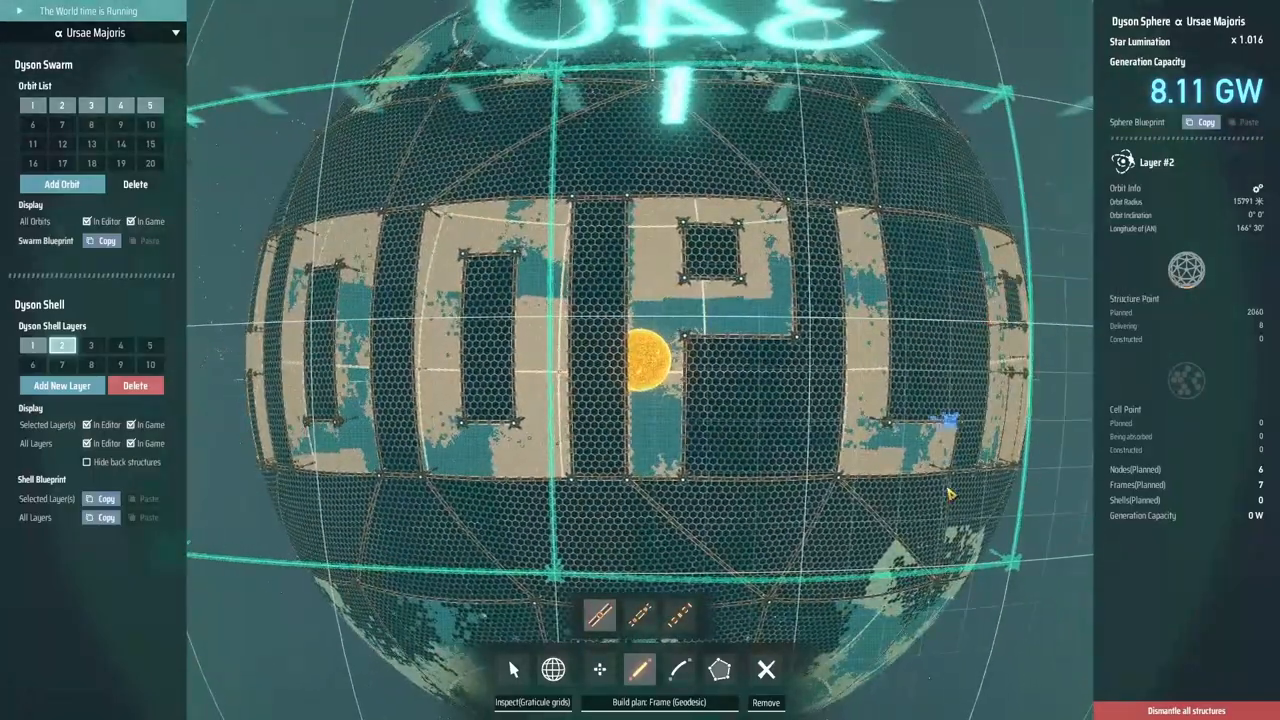
click(764, 668)
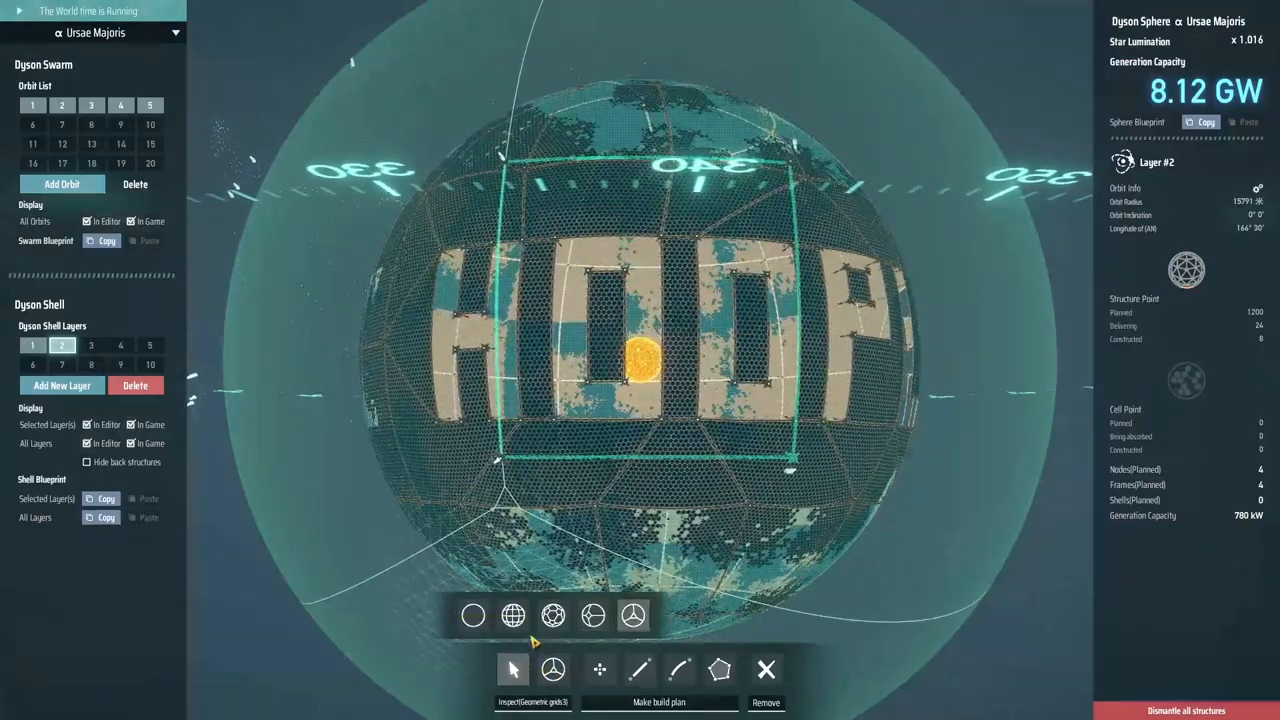
- Choose a shell style to fill layer 2's square-grid frame and start painting the shell
click(512, 616)
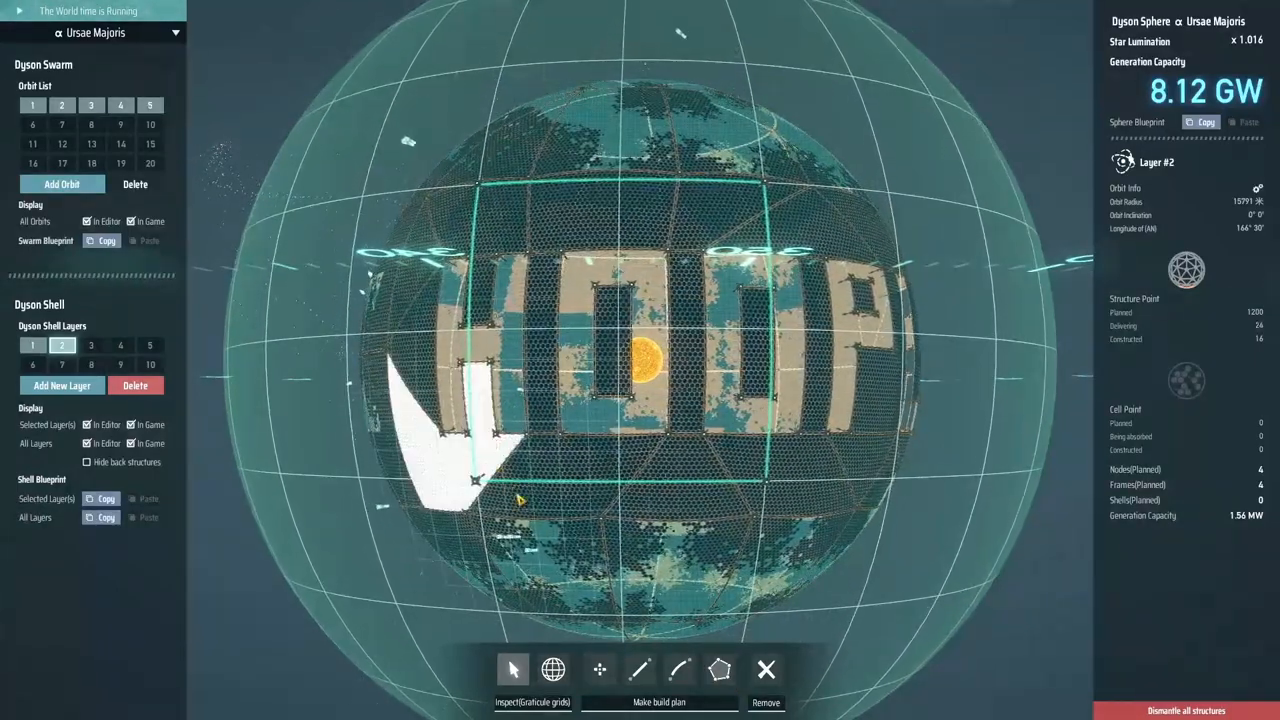
click(720, 668)
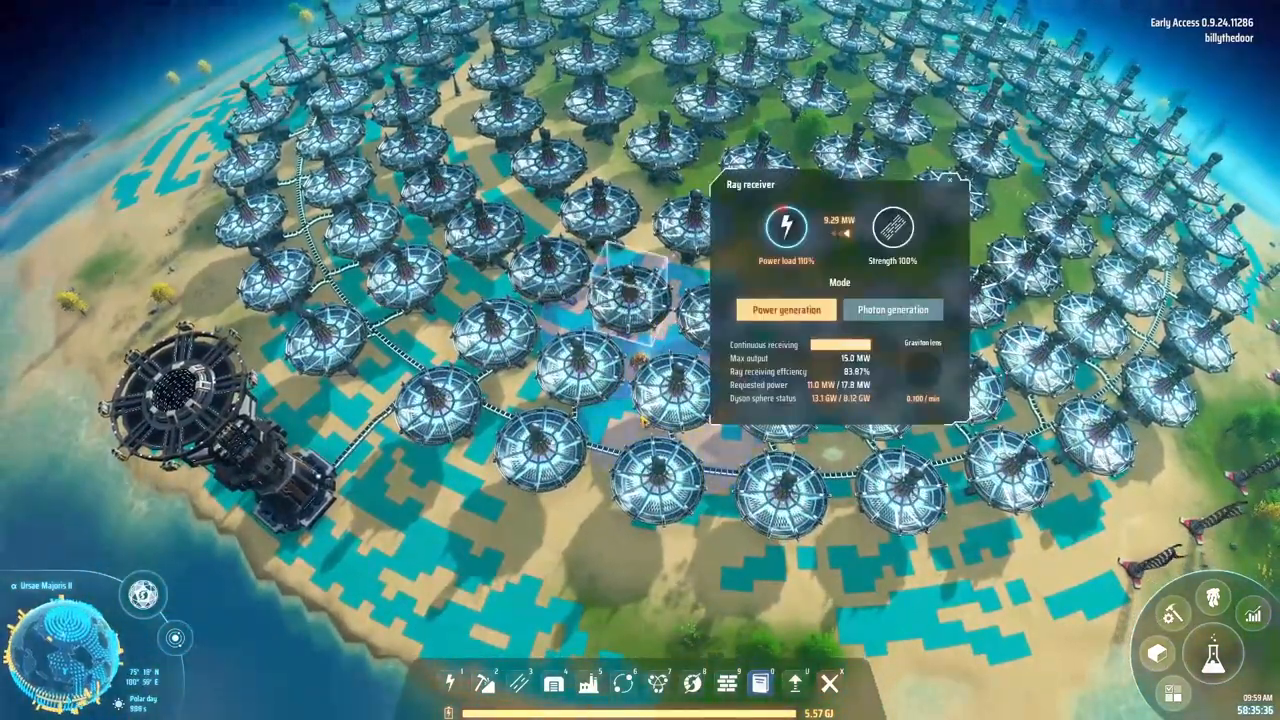
- Switch the selected ray receiver to Photon generation mode for critical photons
click(892, 308)
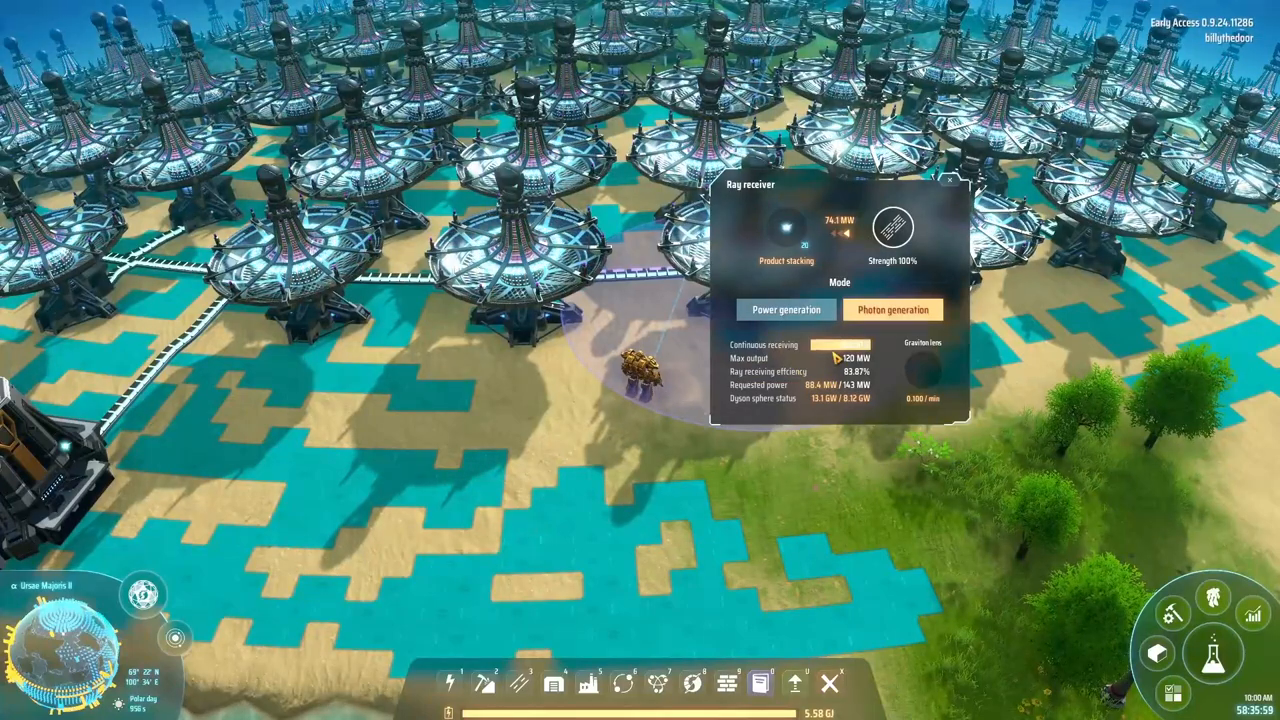
mouse_move(764, 344)
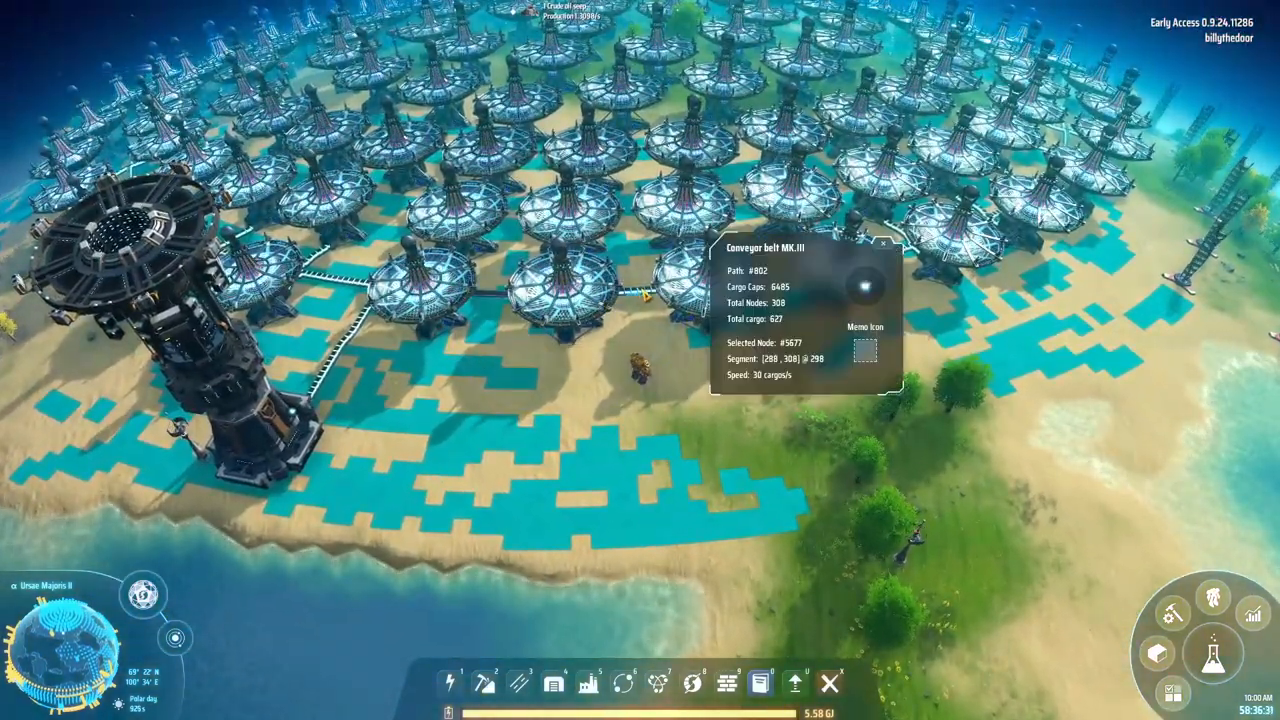
mouse_move(1212, 652)
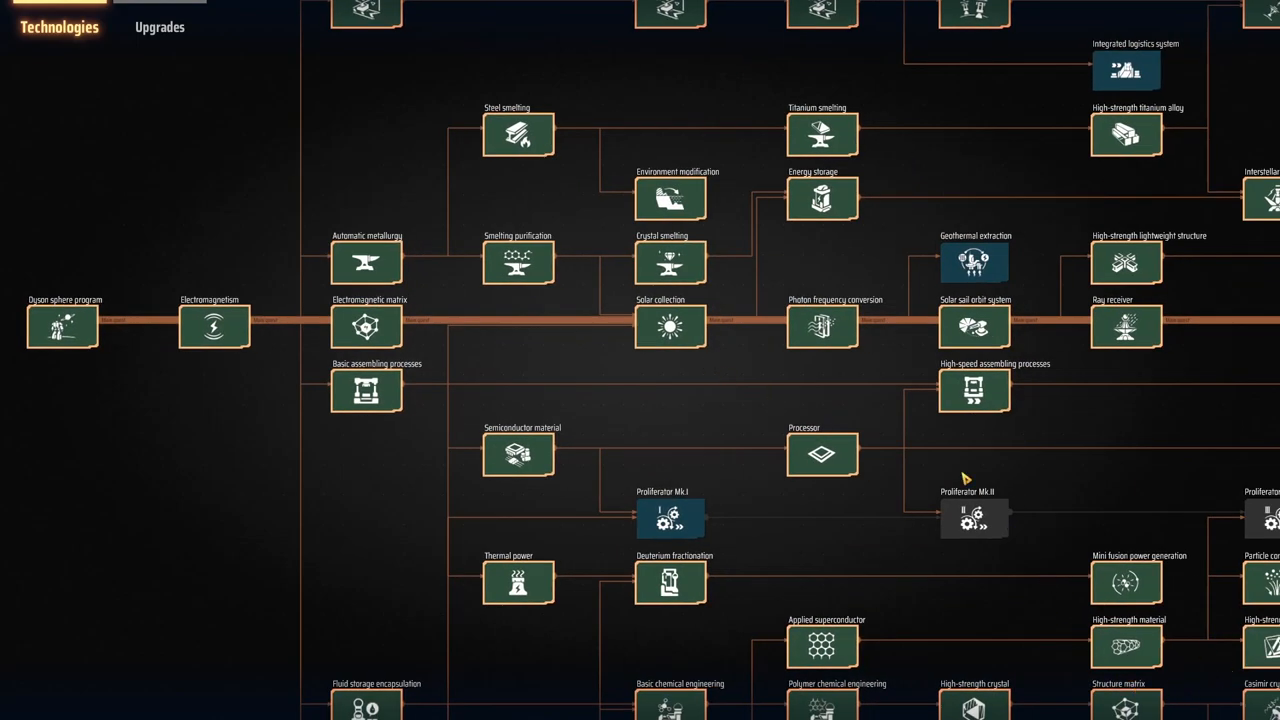
- Close the technology tree and return to the planet view
key(Escape)
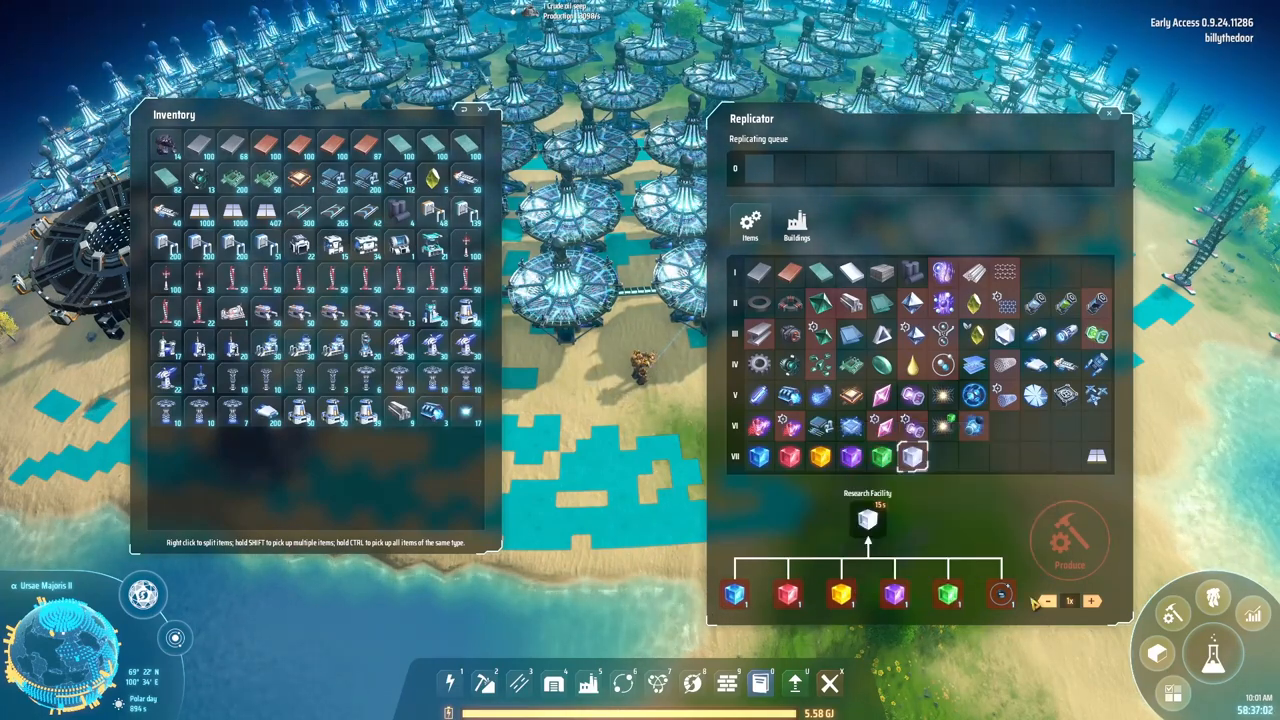
mouse_move(1000, 594)
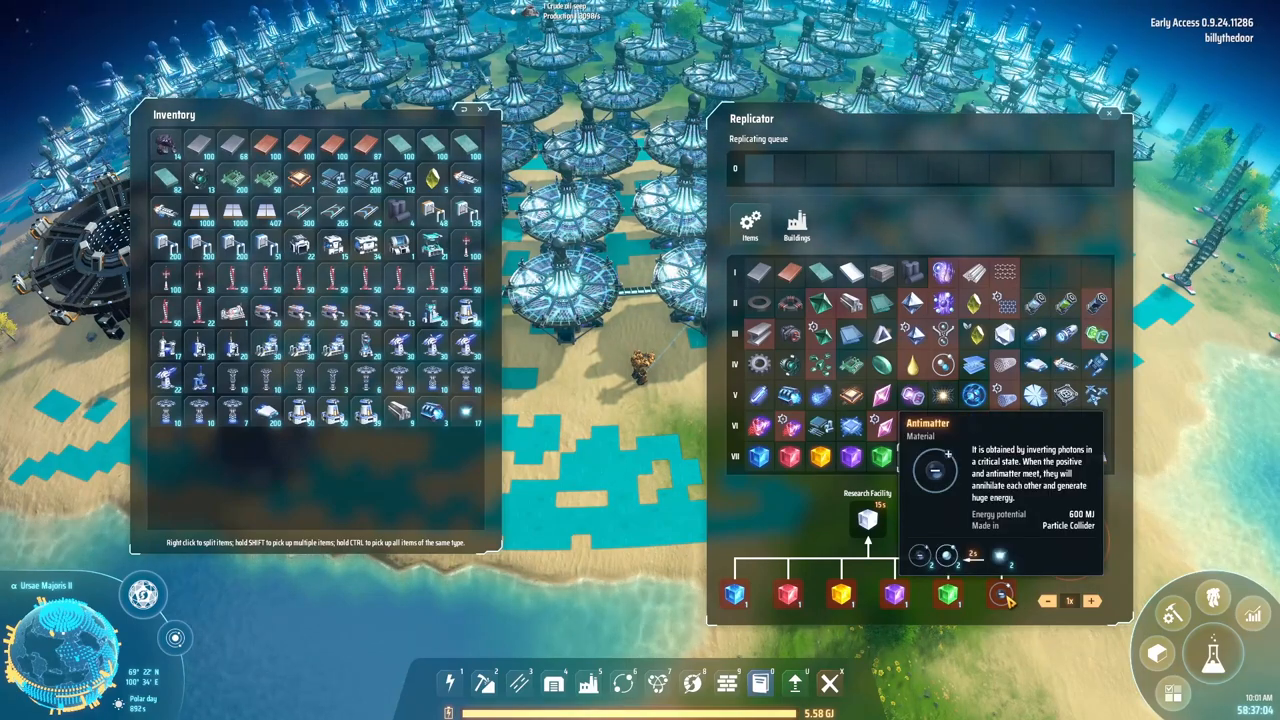